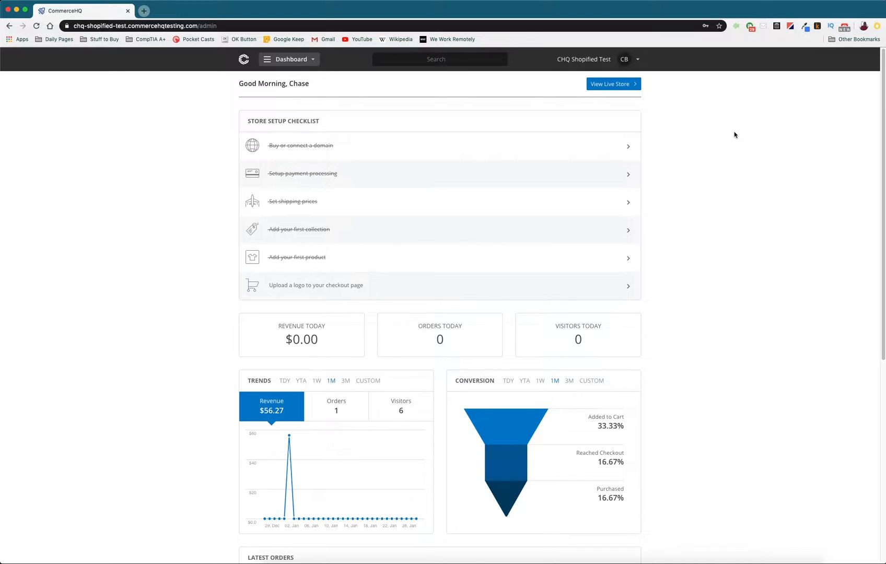
{"action": "mouse_move", "coordinate": [694, 159]}
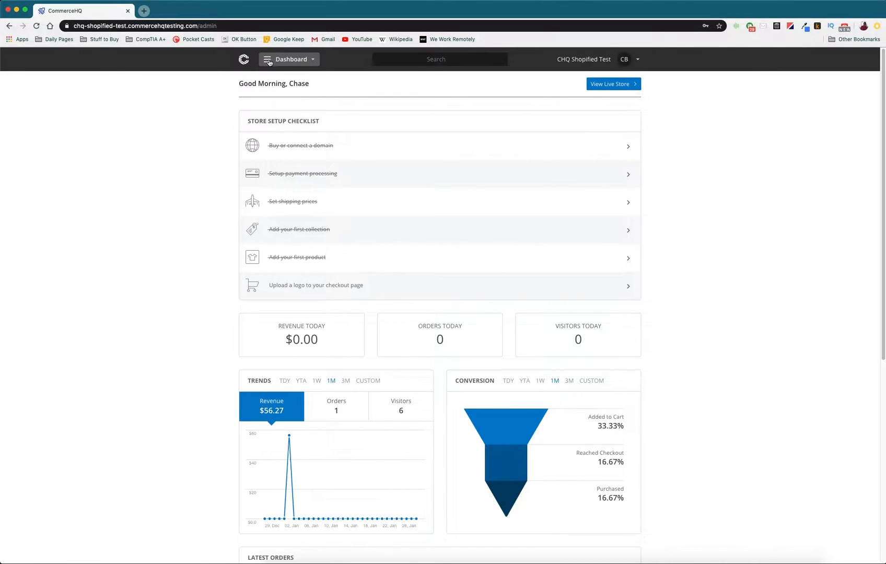
Step: Expand All Tools from the Dashboard menu and go to Themes under Store Setup
{"action": "left_click", "coordinate": [288, 59]}
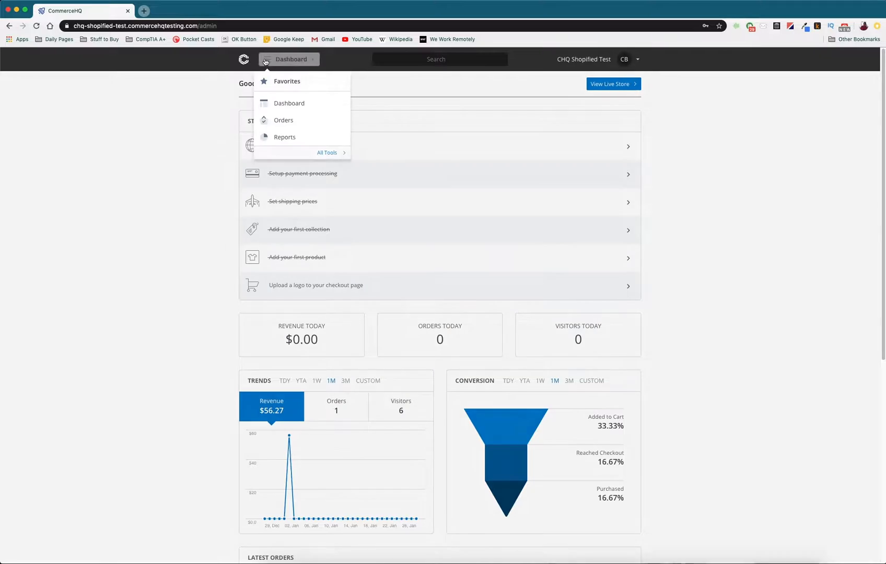
{"action": "left_click", "coordinate": [328, 152]}
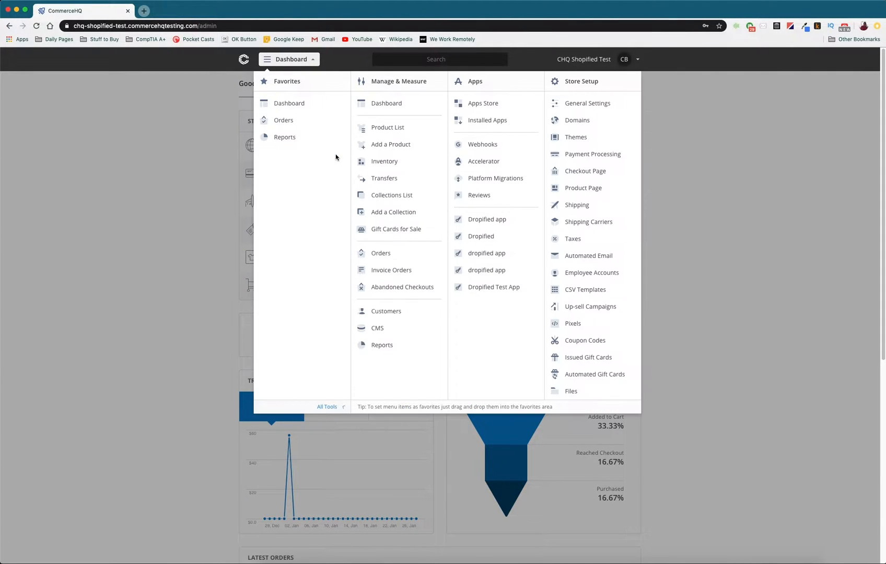
{"action": "mouse_move", "coordinate": [578, 120]}
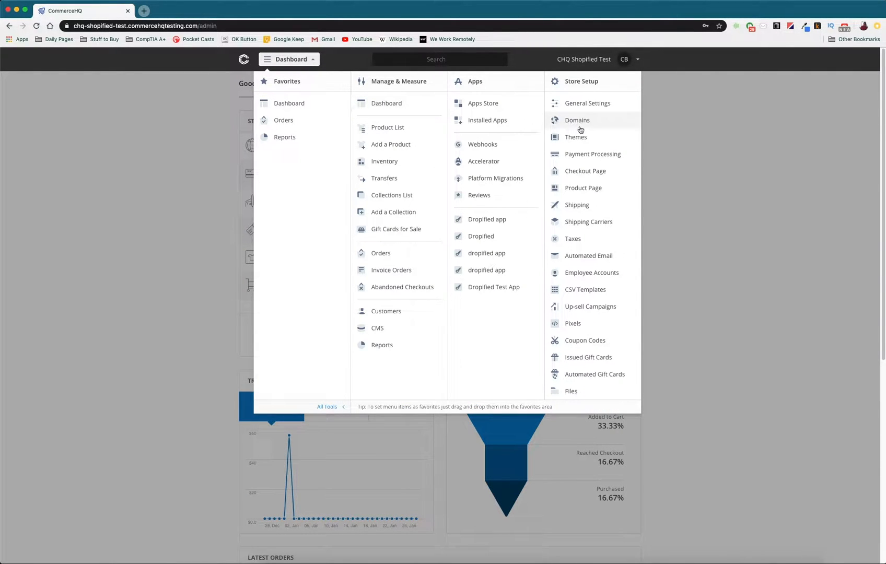
{"action": "mouse_move", "coordinate": [580, 97]}
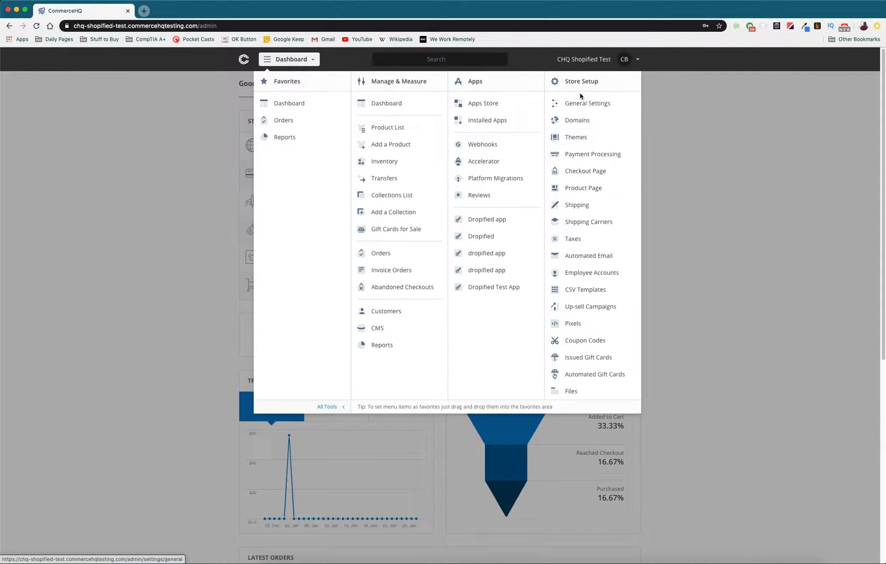
{"action": "left_click", "coordinate": [576, 137]}
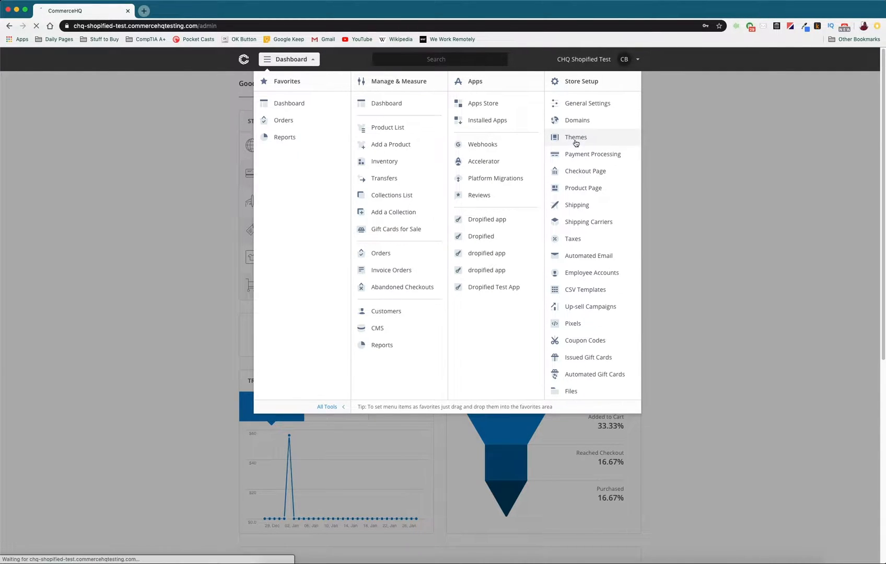
Step: Load the Theme Library listing the single Vintage theme
{"action": "left_click", "coordinate": [576, 137]}
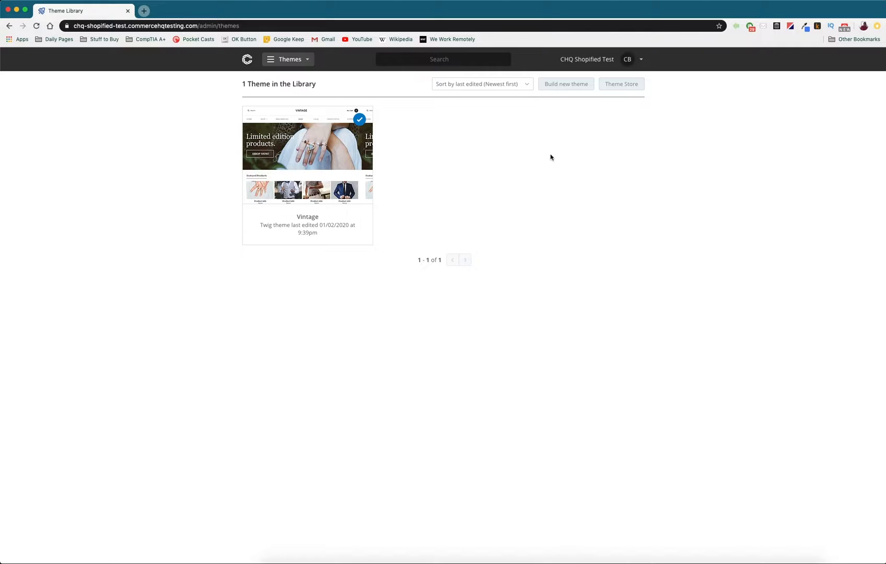
{"action": "mouse_move", "coordinate": [237, 256]}
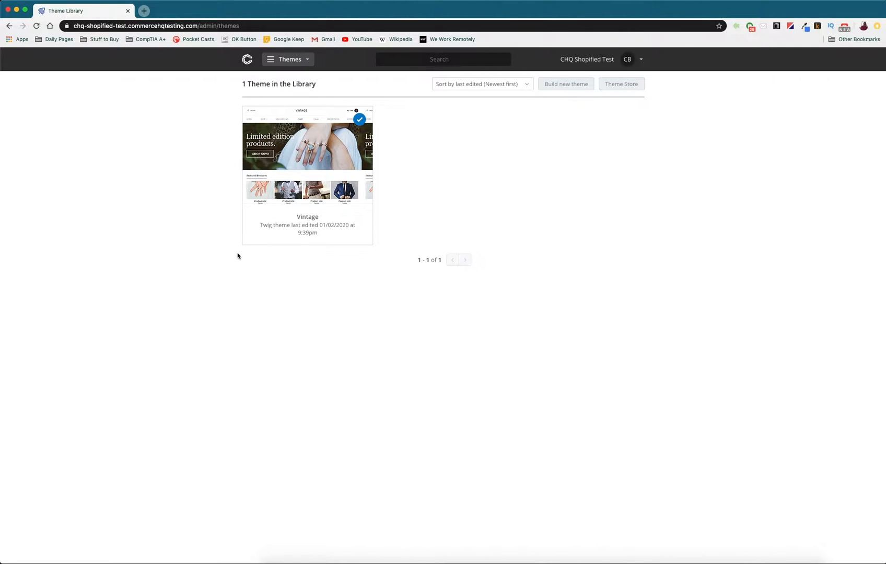
{"action": "mouse_move", "coordinate": [593, 108]}
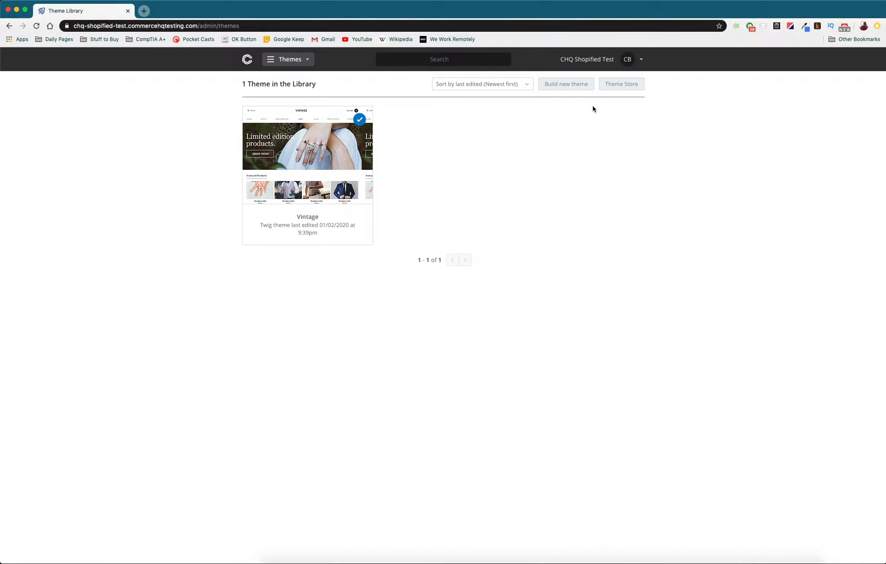
{"action": "mouse_move", "coordinate": [576, 89]}
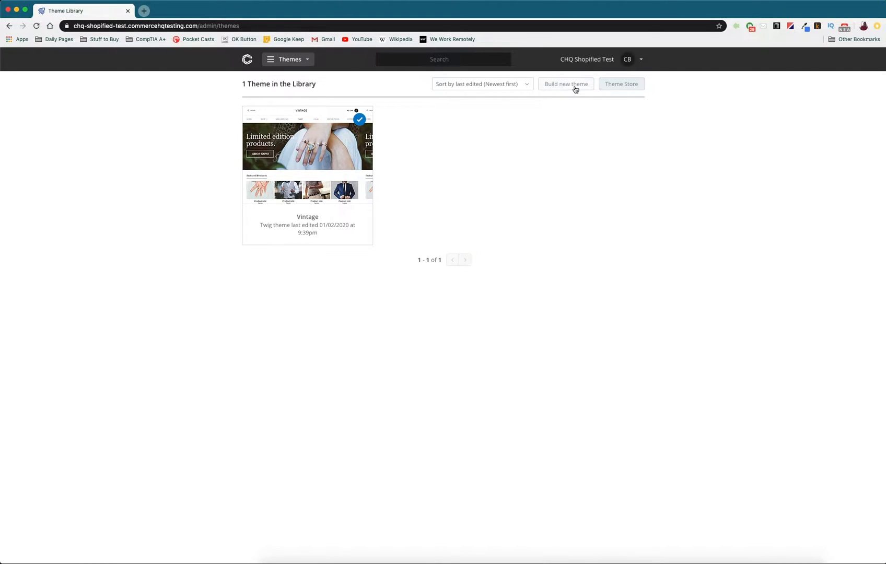
{"action": "mouse_move", "coordinate": [621, 83]}
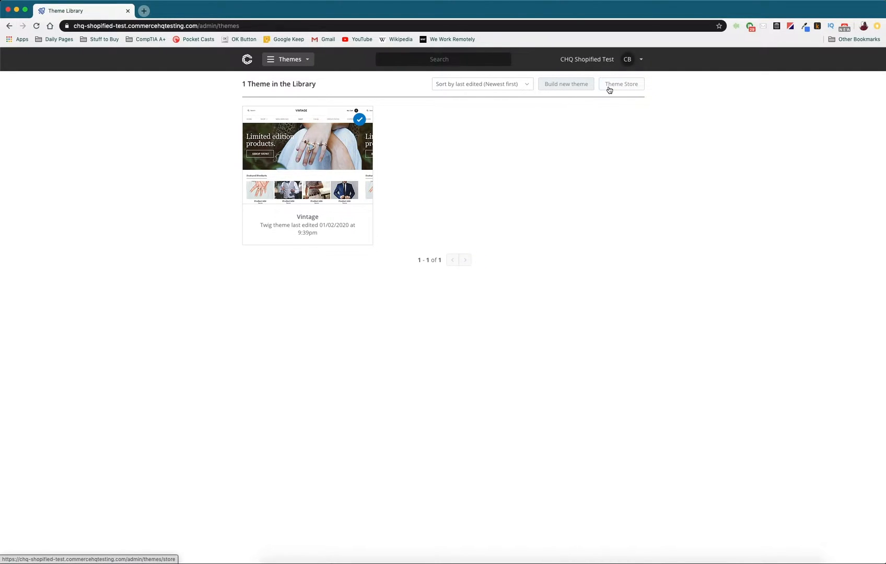
{"action": "mouse_move", "coordinate": [618, 90]}
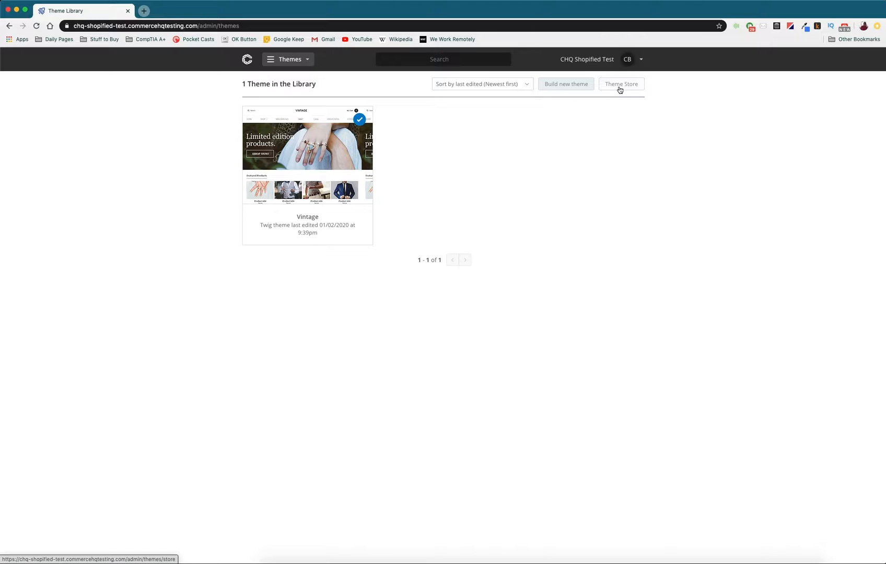
{"action": "mouse_move", "coordinate": [565, 84]}
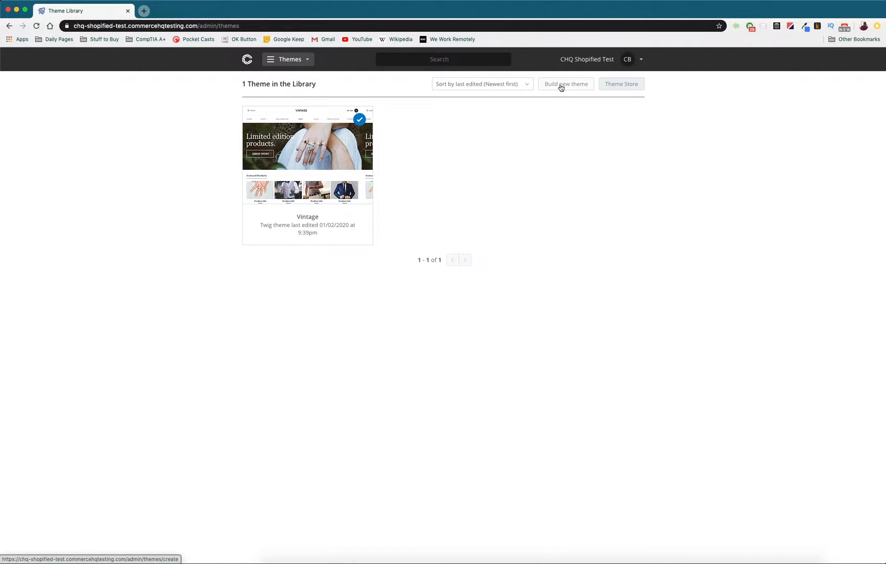
Step: Start building a new theme named 'Test' on the Build a theme page
{"action": "left_click", "coordinate": [565, 83]}
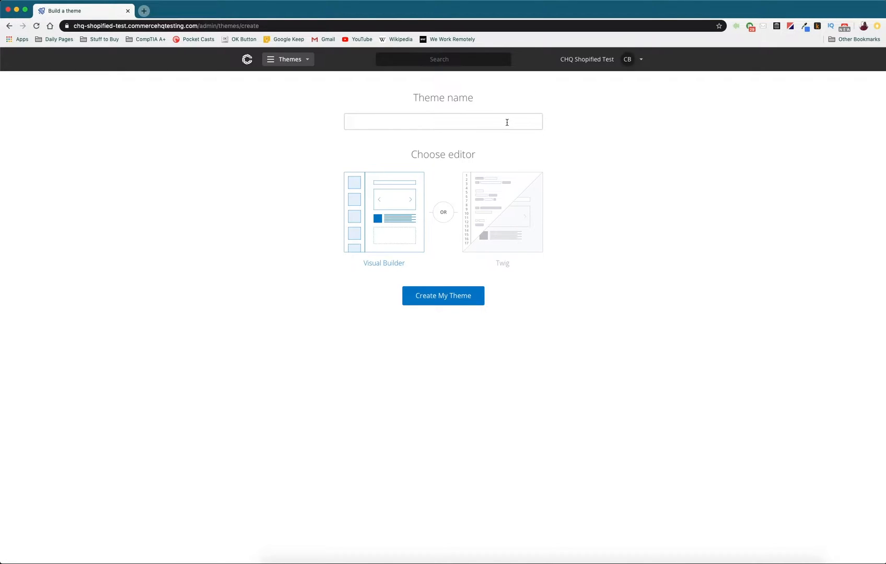
{"action": "type", "text": "Test"}
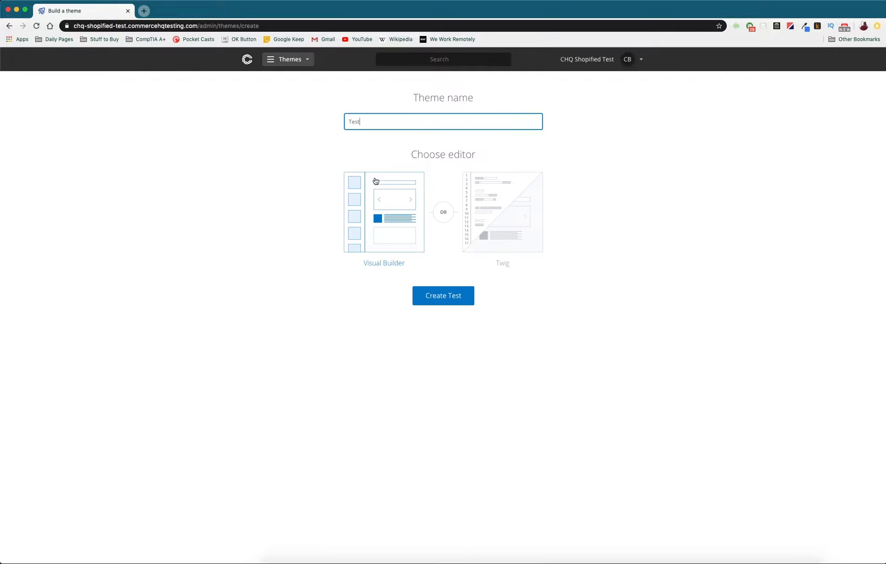
{"action": "mouse_move", "coordinate": [401, 183]}
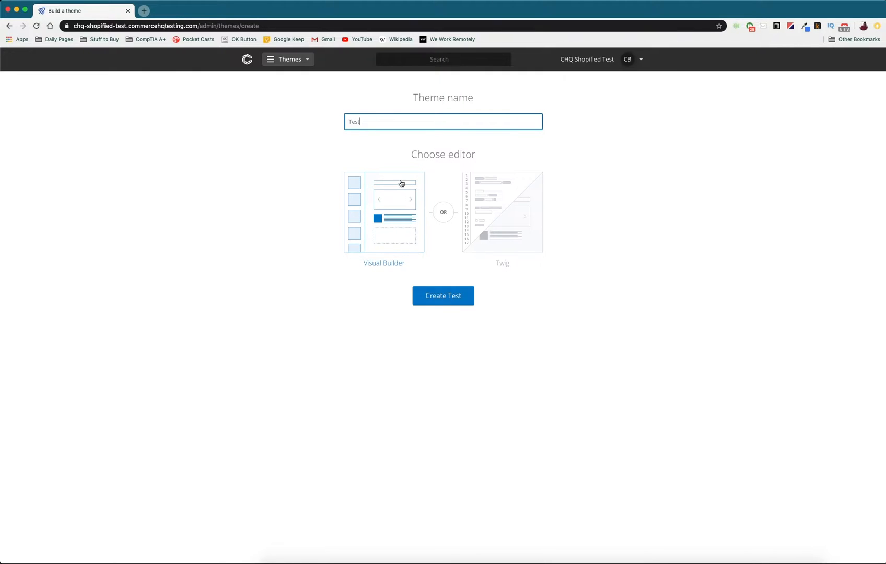
{"action": "mouse_move", "coordinate": [373, 208]}
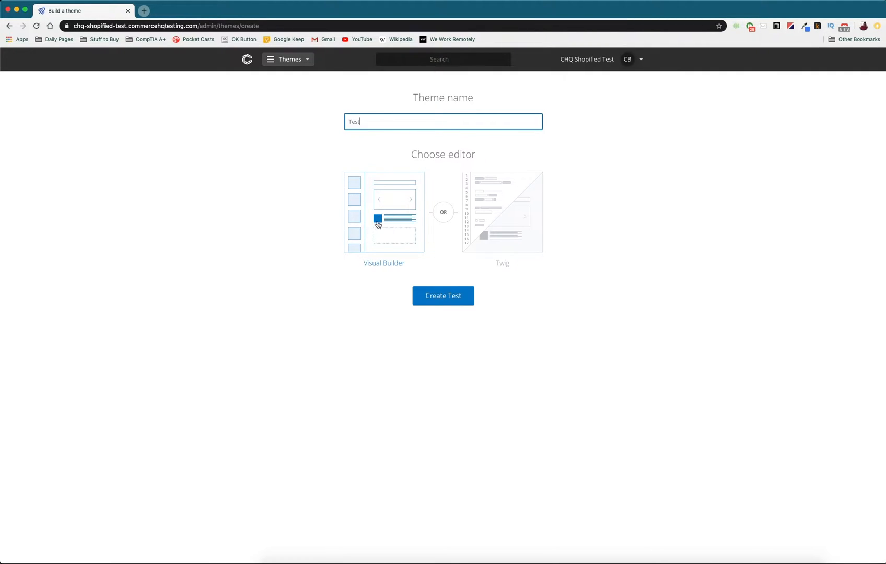
{"action": "mouse_move", "coordinate": [480, 183]}
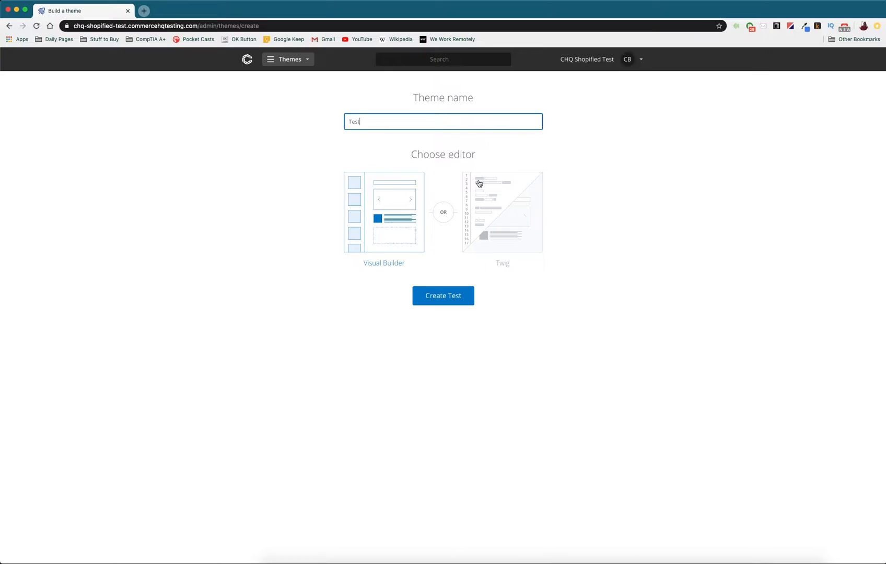
{"action": "mouse_move", "coordinate": [491, 240]}
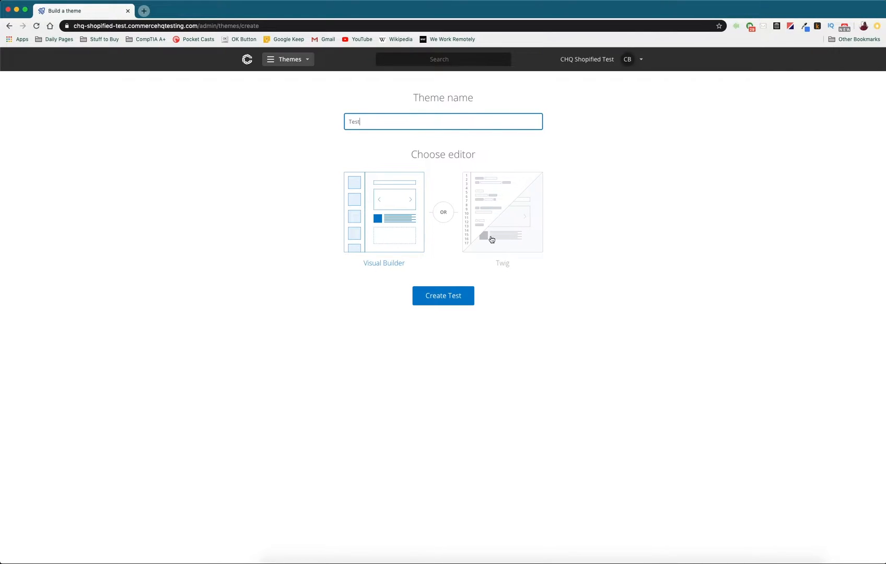
{"action": "mouse_move", "coordinate": [500, 208]}
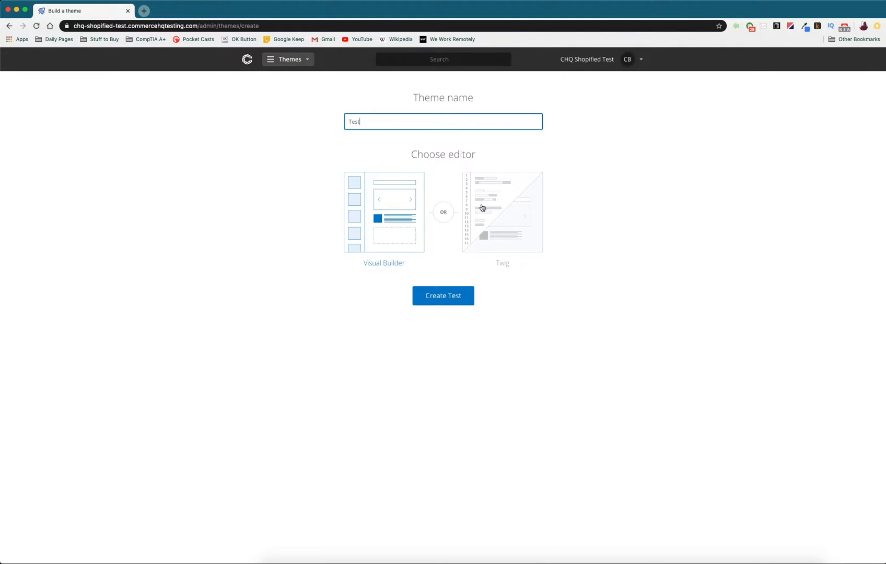
{"action": "mouse_move", "coordinate": [389, 218]}
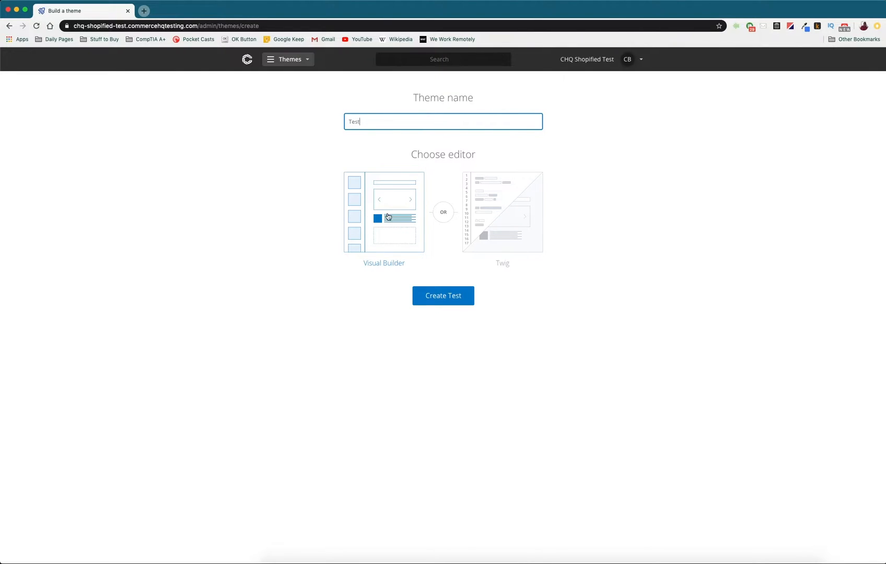
{"action": "mouse_move", "coordinate": [380, 244]}
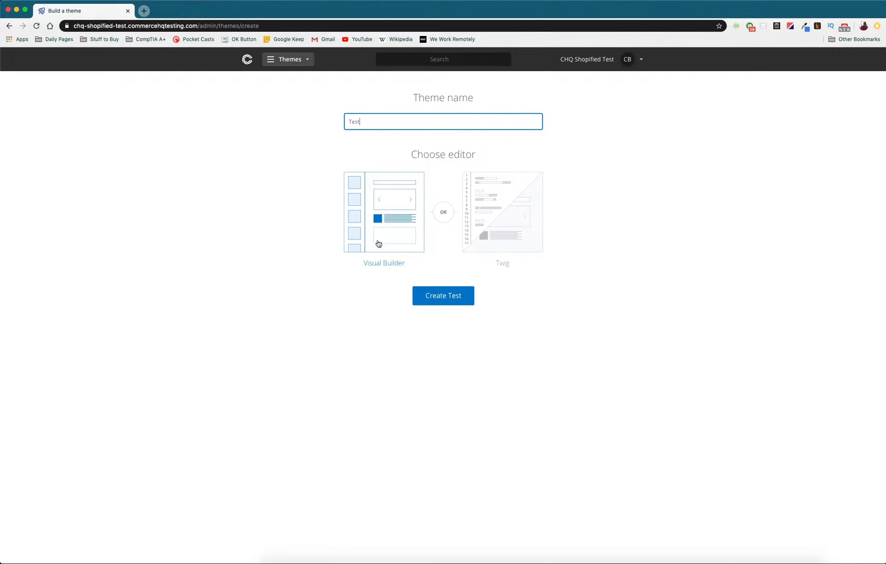
{"action": "mouse_move", "coordinate": [524, 214]}
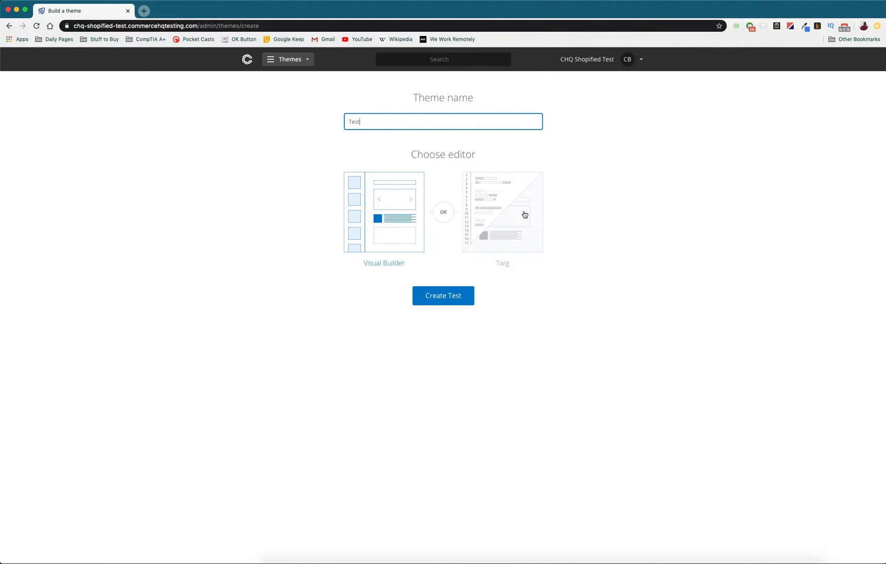
{"action": "mouse_move", "coordinate": [478, 202]}
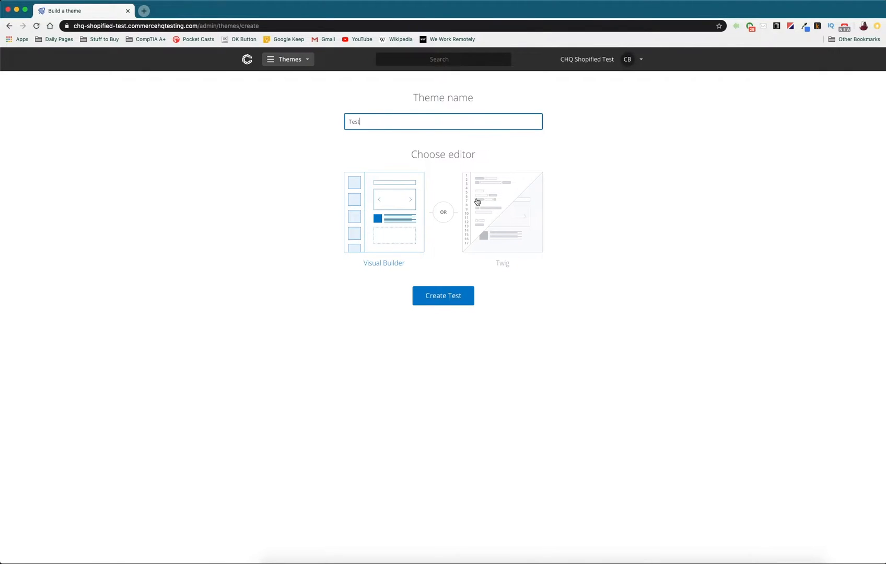
{"action": "mouse_move", "coordinate": [458, 187]}
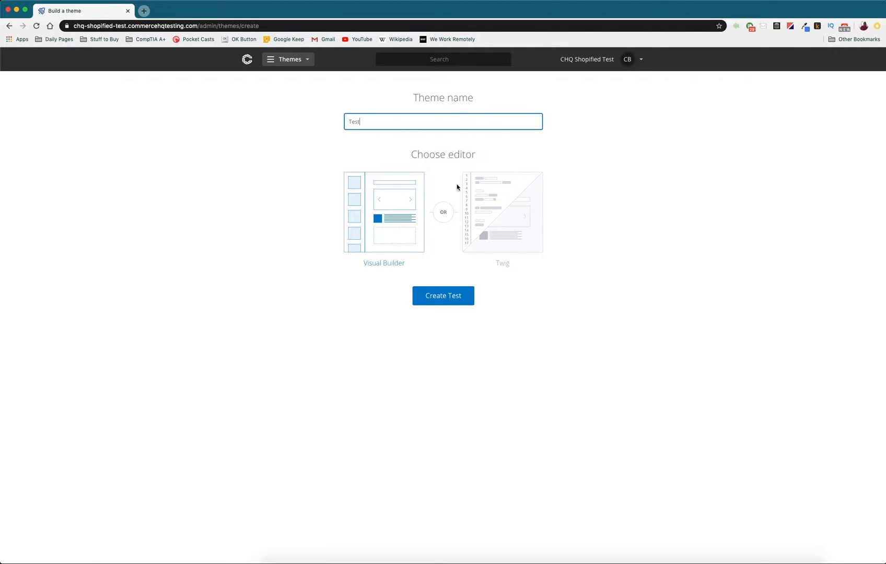
{"action": "mouse_move", "coordinate": [515, 214]}
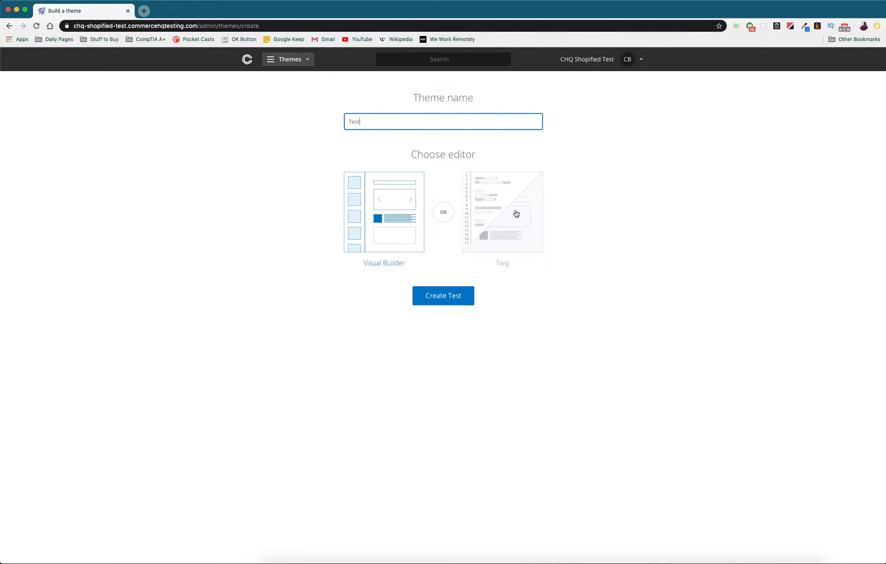
{"action": "mouse_move", "coordinate": [486, 217]}
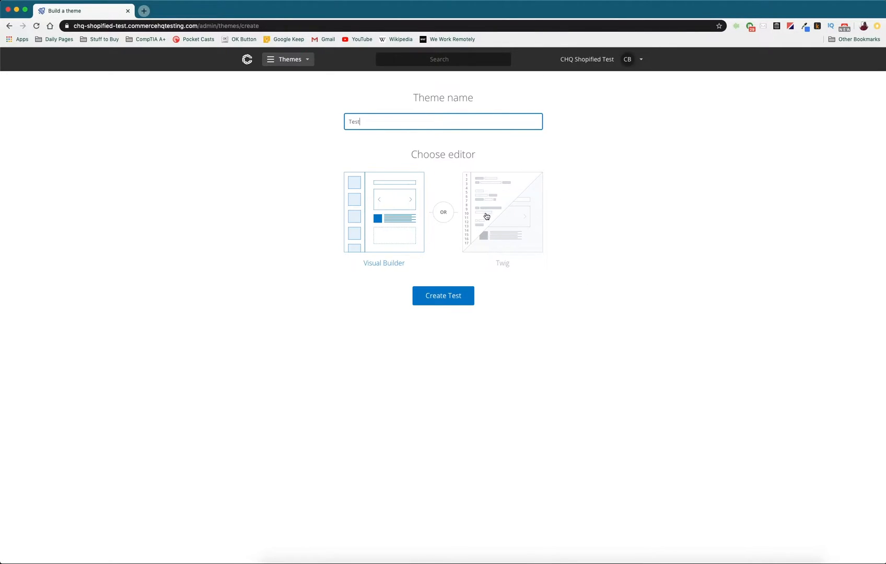
{"action": "mouse_move", "coordinate": [543, 202]}
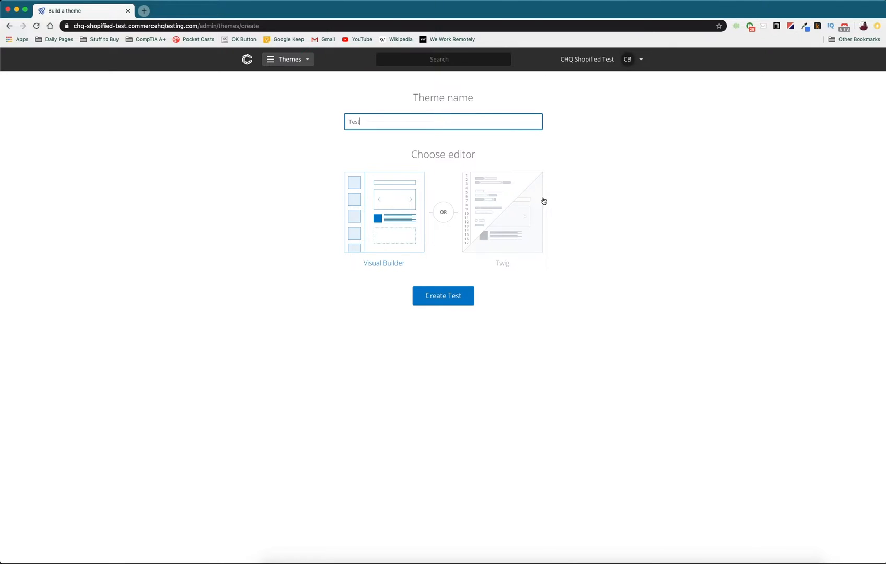
Step: Abandon the new theme, return to the library and go to the Theme Store
{"action": "left_click", "coordinate": [443, 295]}
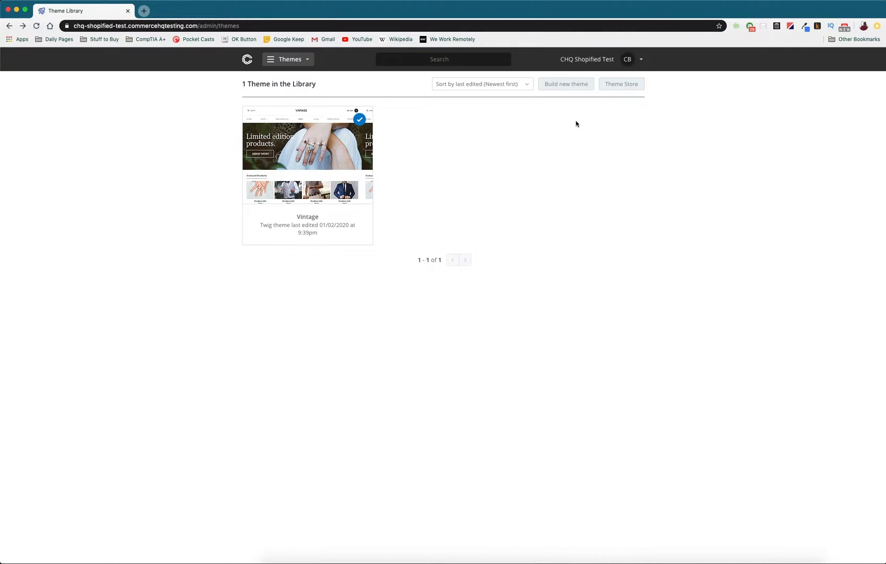
{"action": "mouse_move", "coordinate": [621, 84]}
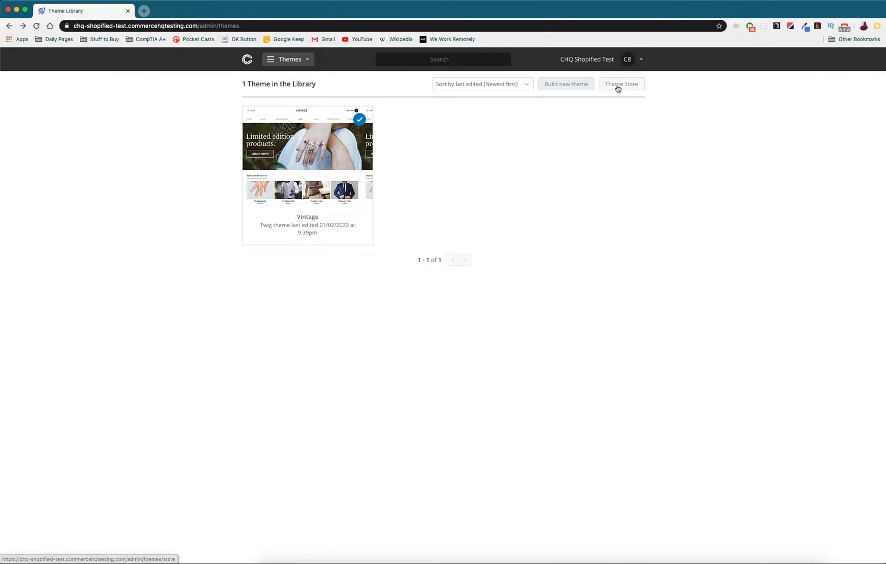
{"action": "left_click", "coordinate": [621, 83]}
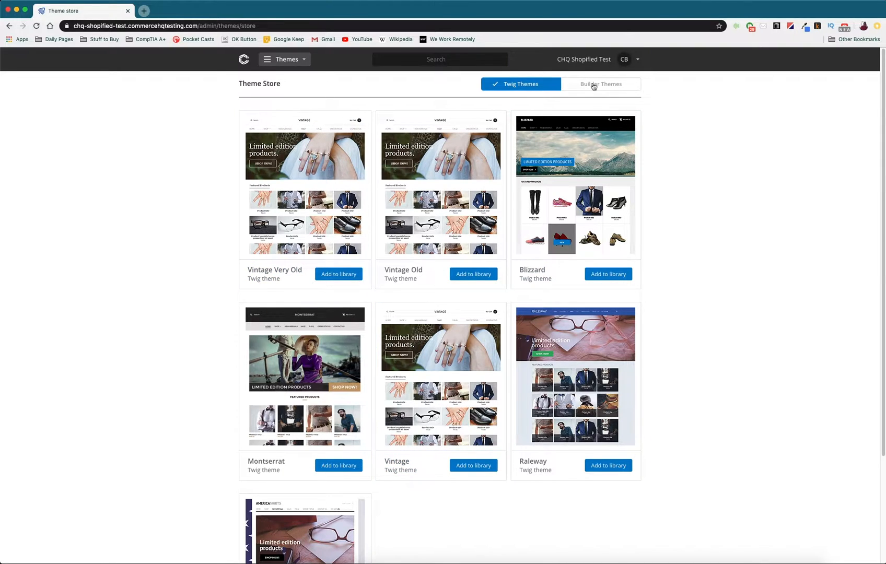
Step: Add VB Montserrat from the Builder Themes list to the theme library
{"action": "left_click", "coordinate": [600, 84]}
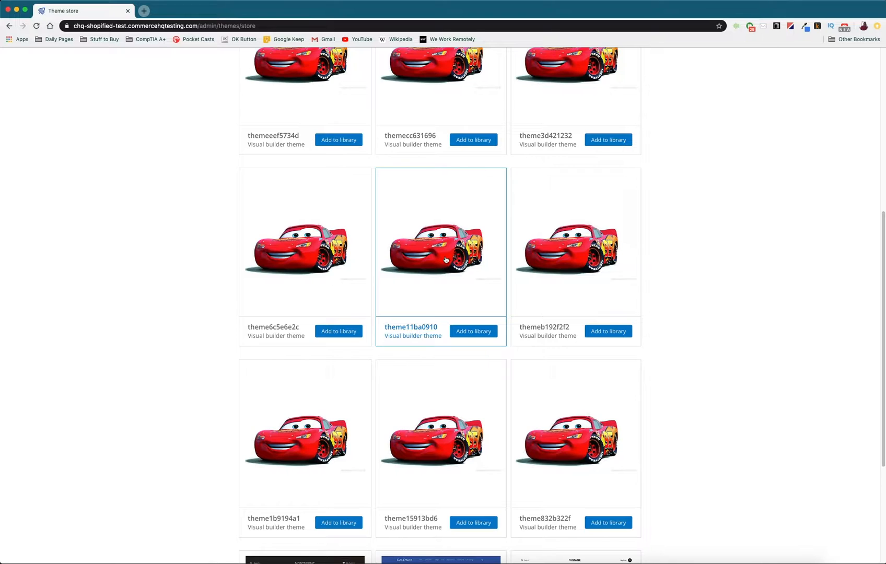
{"action": "scroll", "scroll_direction": "up", "scroll_amount": 3}
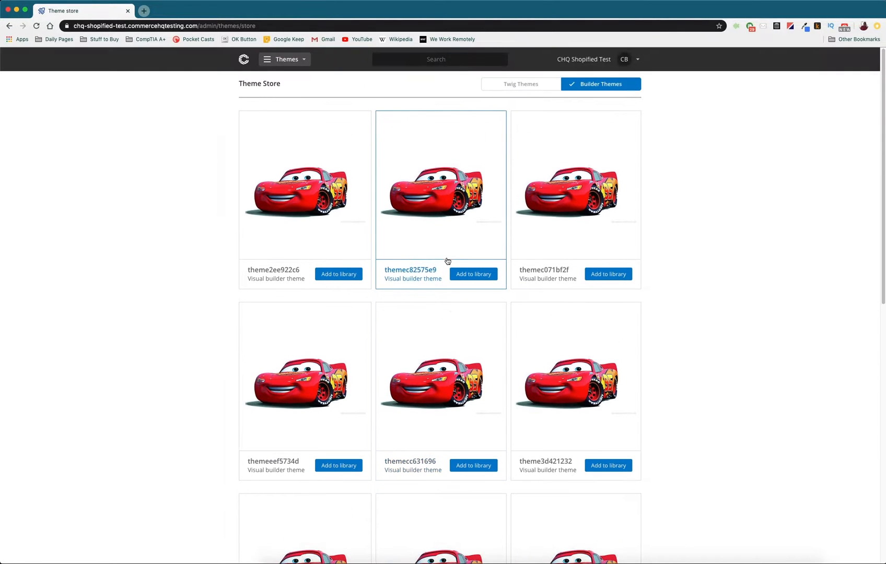
{"action": "mouse_move", "coordinate": [474, 284]}
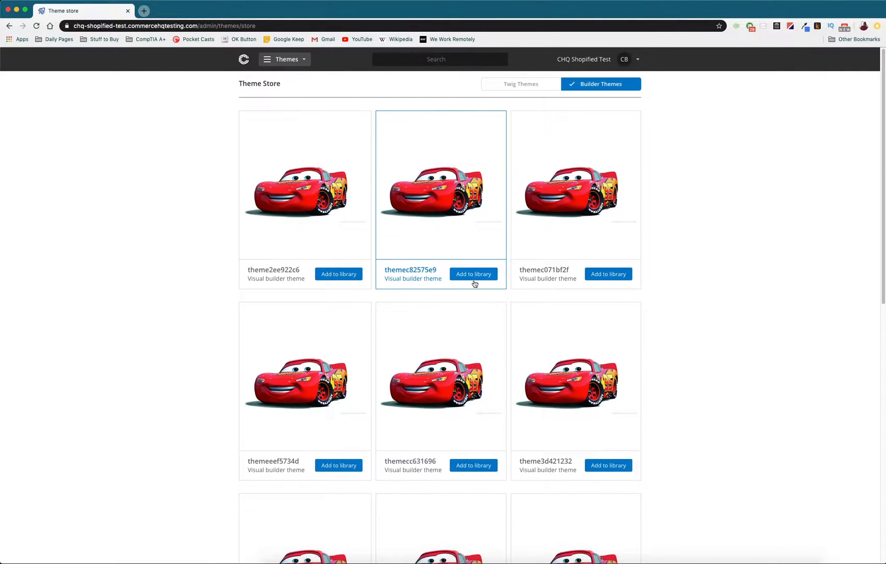
{"action": "scroll", "scroll_direction": "down", "scroll_amount": 3}
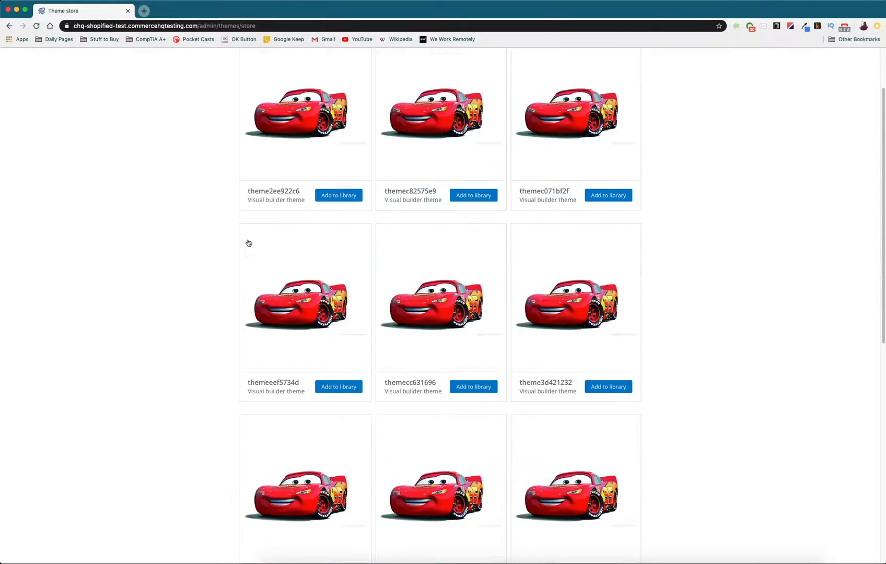
{"action": "scroll", "scroll_direction": "down", "scroll_amount": 3}
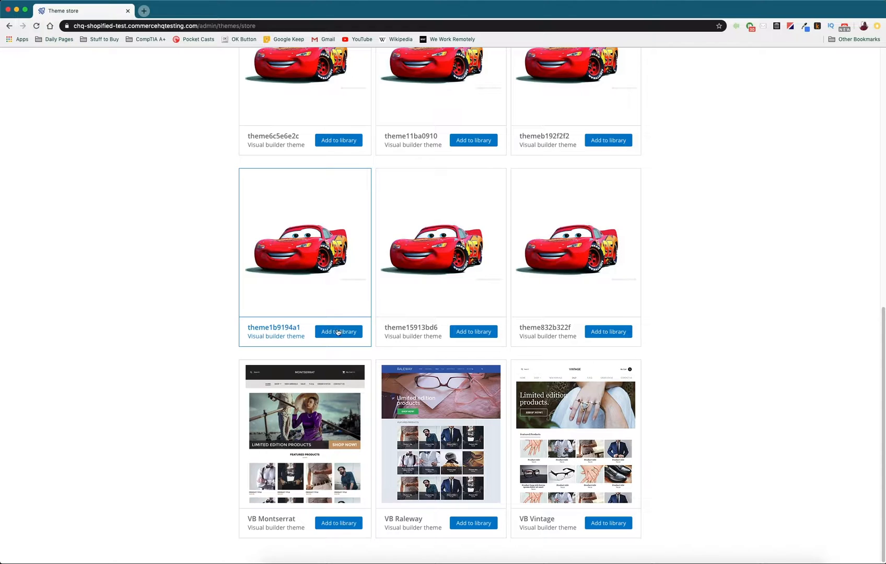
{"action": "mouse_move", "coordinate": [277, 382]}
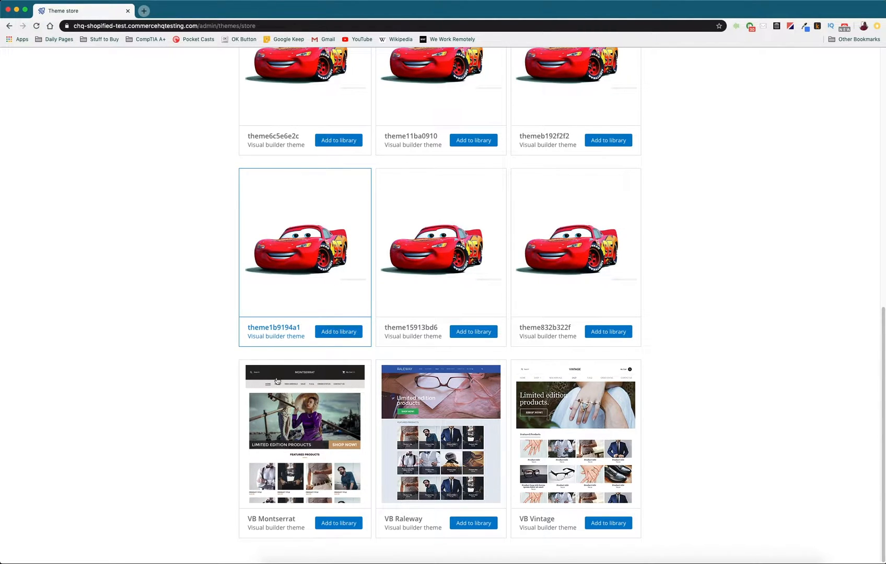
{"action": "mouse_move", "coordinate": [581, 460]}
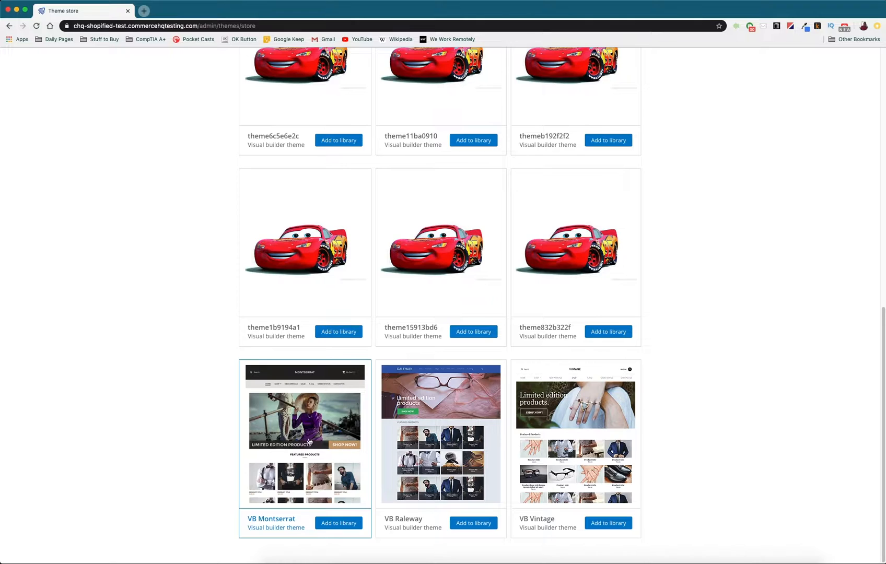
{"action": "left_click", "coordinate": [338, 524]}
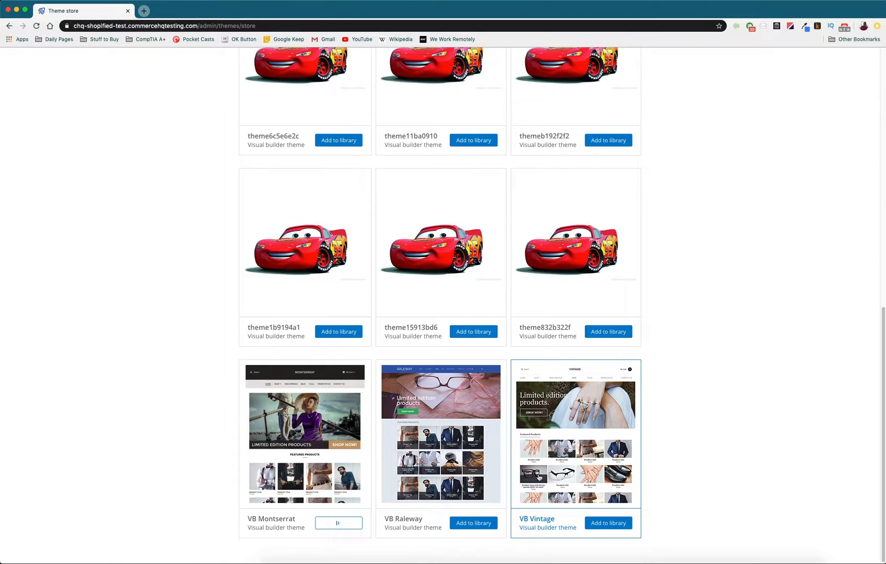
{"action": "left_click", "coordinate": [337, 524]}
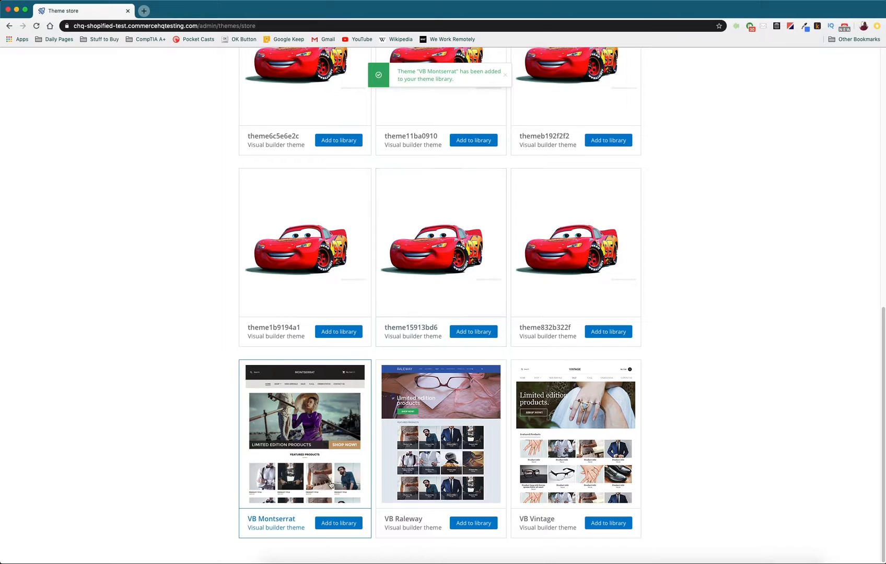
{"action": "scroll", "scroll_direction": "up", "scroll_amount": 3}
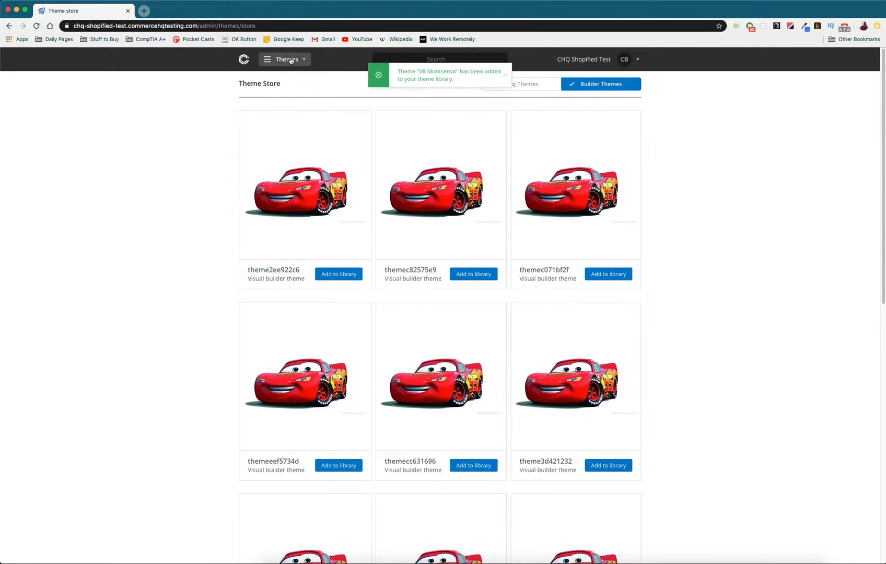
Step: Return to the Theme Library and make VB Montserrat the active store theme
{"action": "left_click", "coordinate": [267, 59]}
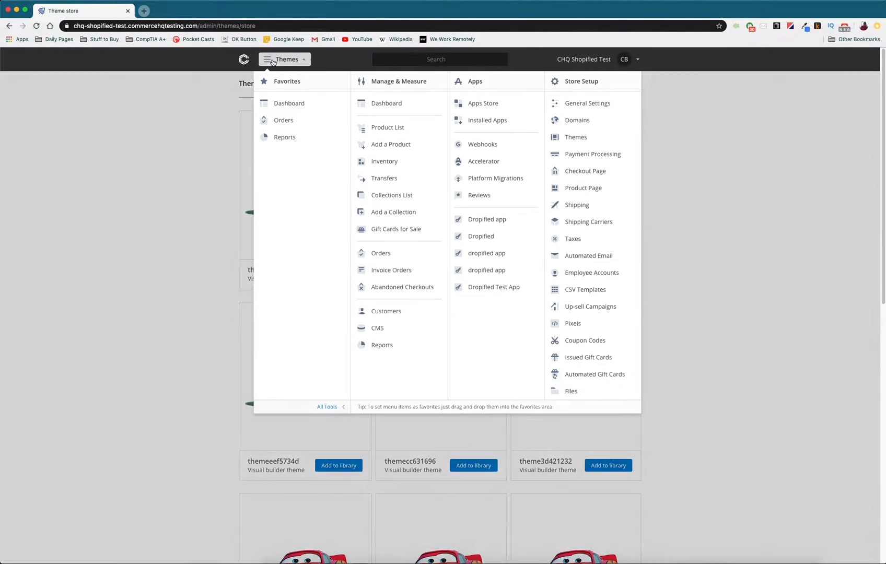
{"action": "left_click", "coordinate": [576, 137]}
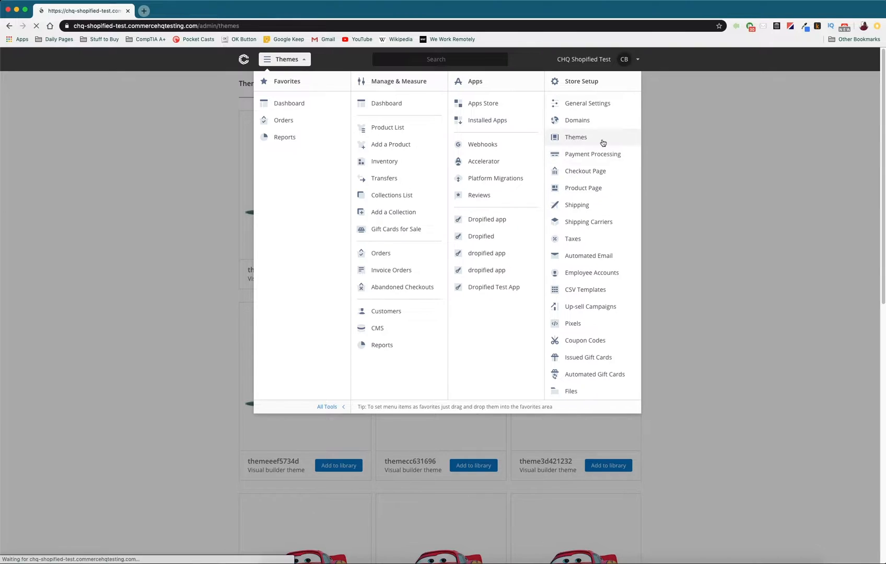
{"action": "left_click", "coordinate": [576, 137]}
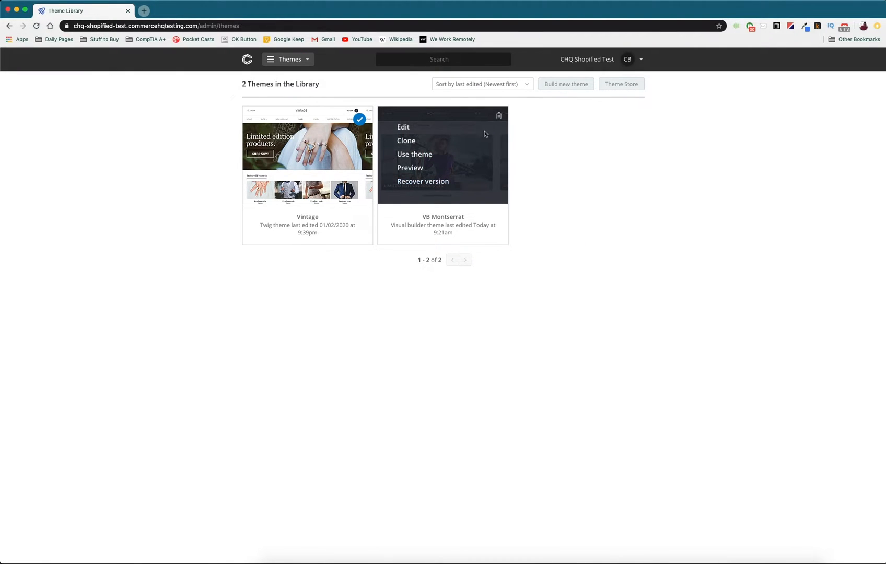
{"action": "mouse_move", "coordinate": [414, 154]}
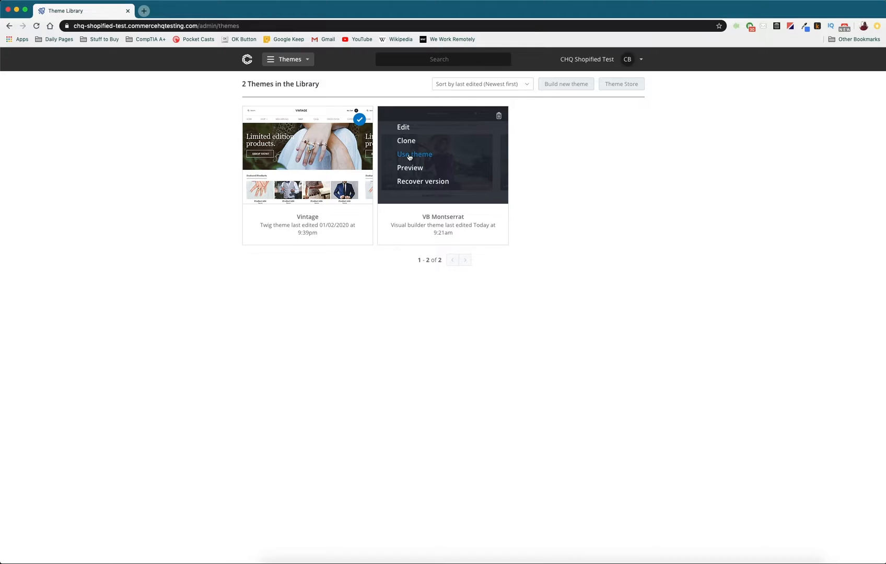
{"action": "left_click", "coordinate": [414, 154]}
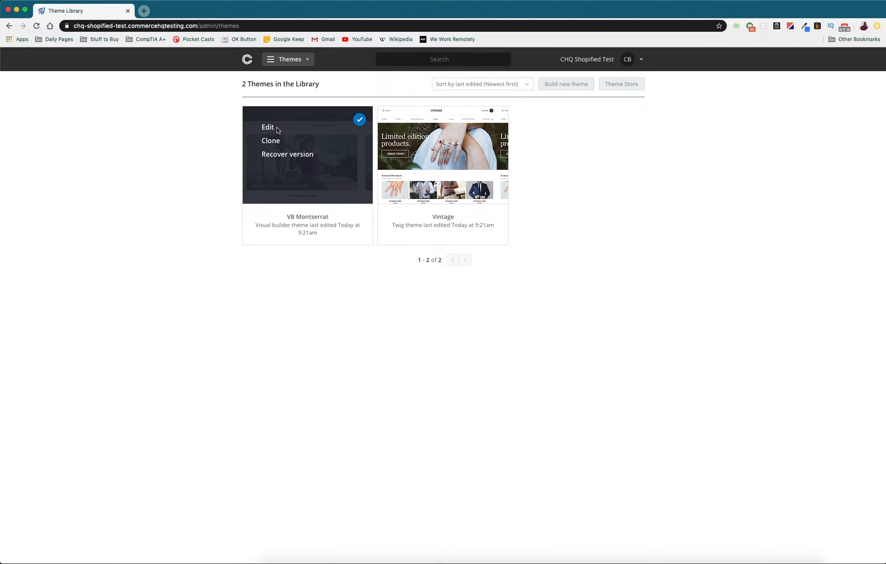
{"action": "mouse_move", "coordinate": [267, 126]}
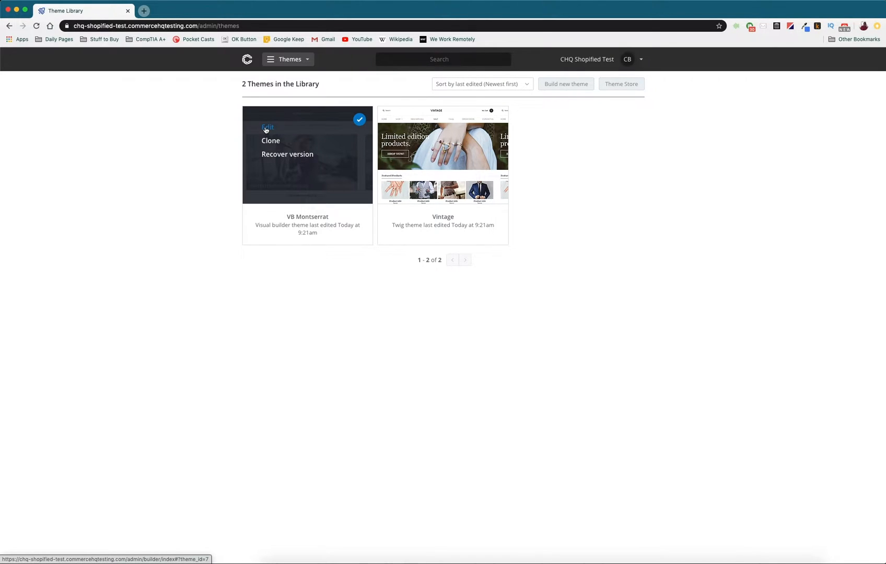
Step: Edit VB Montserrat in the Visual Builder and review the home page hero banner and featured products
{"action": "left_click", "coordinate": [267, 127]}
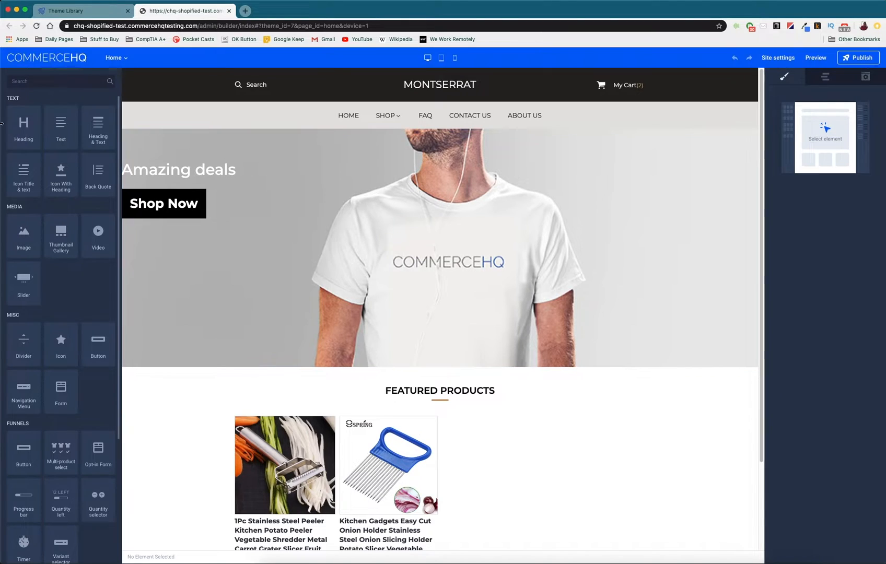
{"action": "mouse_move", "coordinate": [44, 172]}
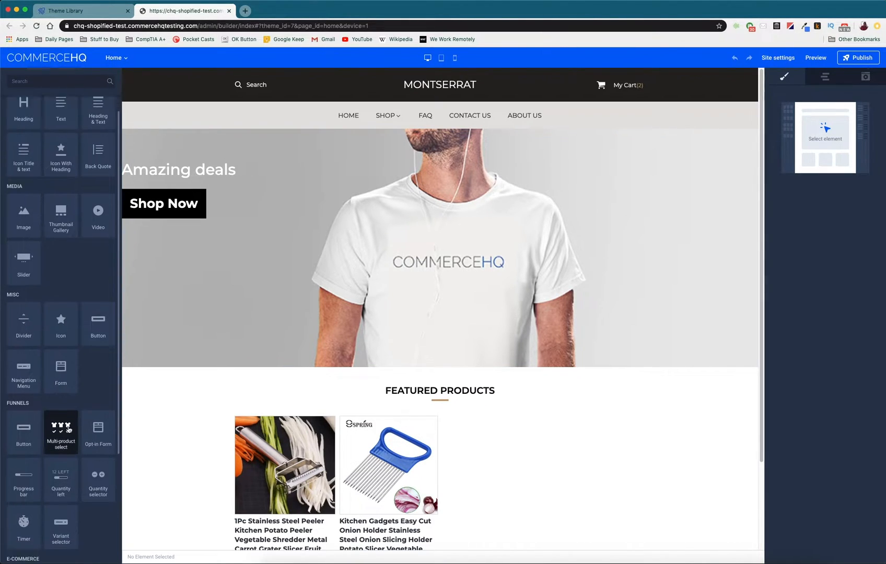
{"action": "scroll", "scroll_direction": "down", "scroll_amount": 3}
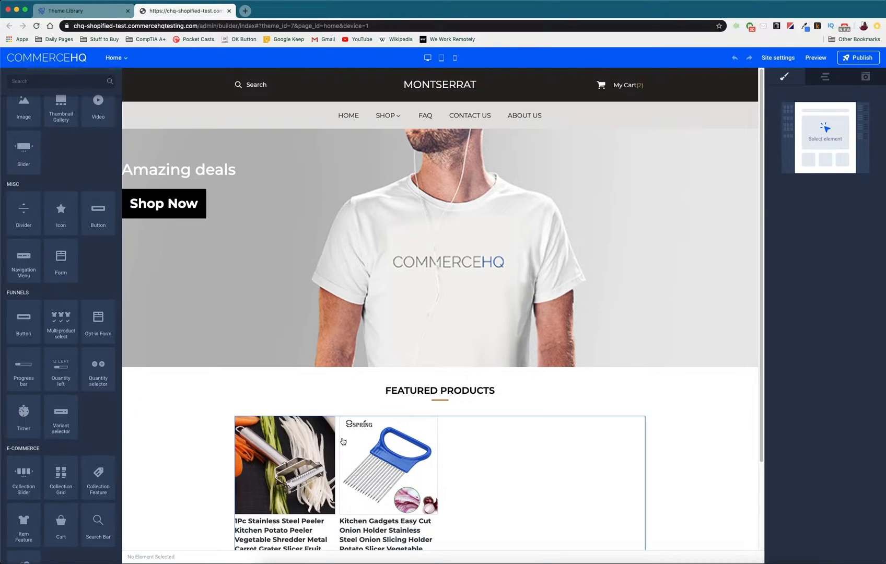
{"action": "scroll", "scroll_direction": "down", "scroll_amount": 3}
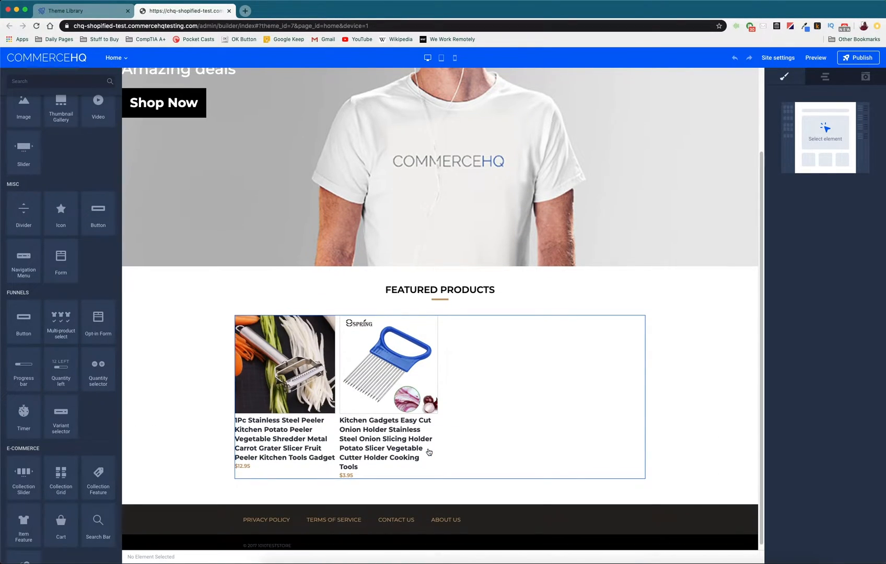
{"action": "scroll", "scroll_direction": "up", "scroll_amount": 3}
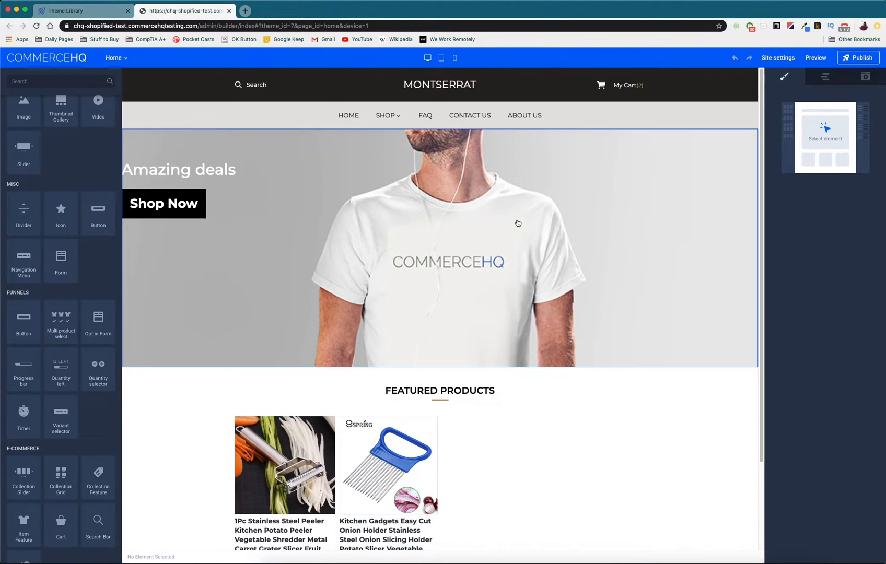
{"action": "mouse_move", "coordinate": [605, 263]}
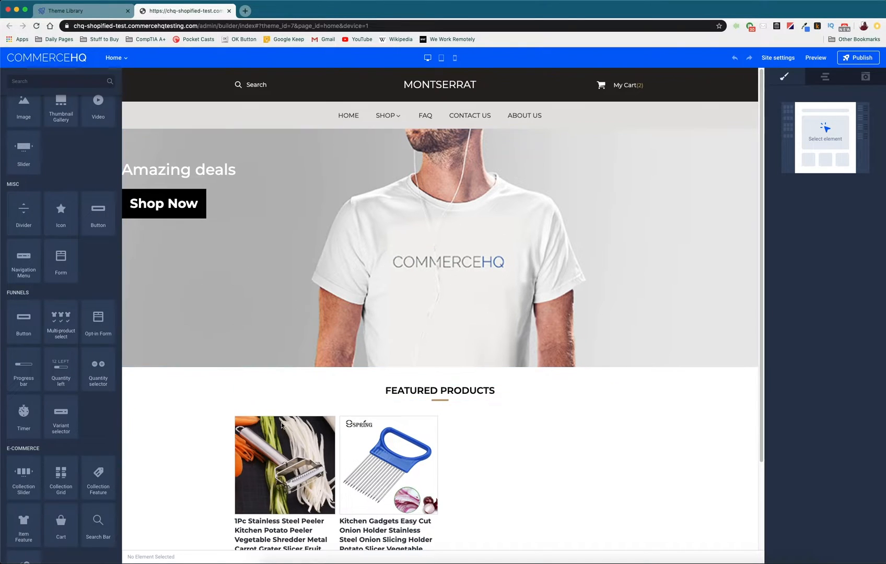
{"action": "mouse_move", "coordinate": [554, 387]}
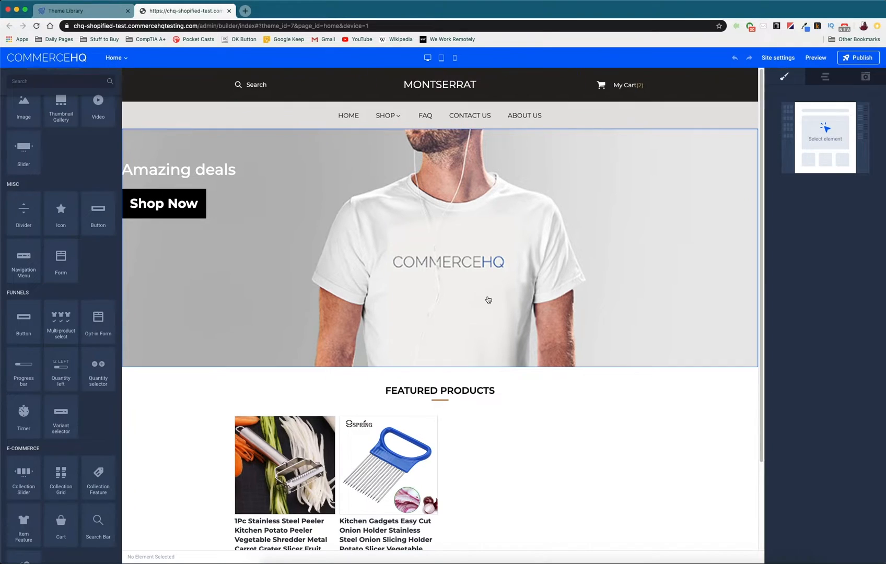
{"action": "mouse_move", "coordinate": [448, 262]}
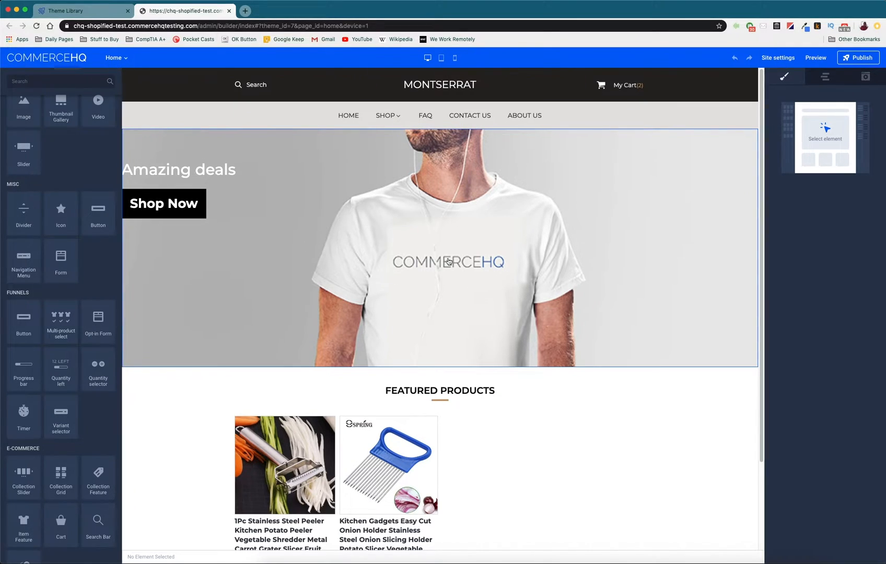
{"action": "mouse_move", "coordinate": [261, 311]}
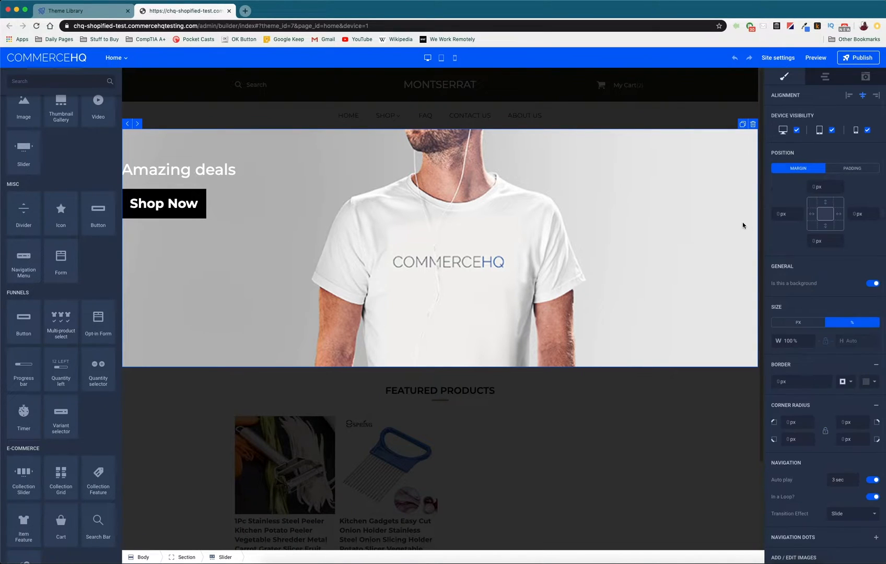
{"action": "mouse_move", "coordinate": [707, 260]}
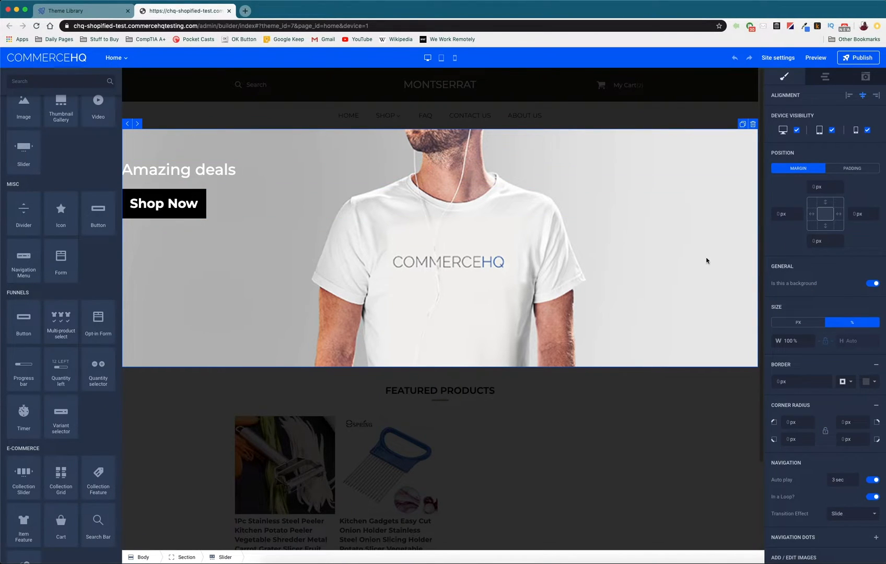
Step: Review the hero slider's Add/Edit Images and close the enlarged red t-shirt slide preview
{"action": "scroll", "scroll_direction": "down", "scroll_amount": 3}
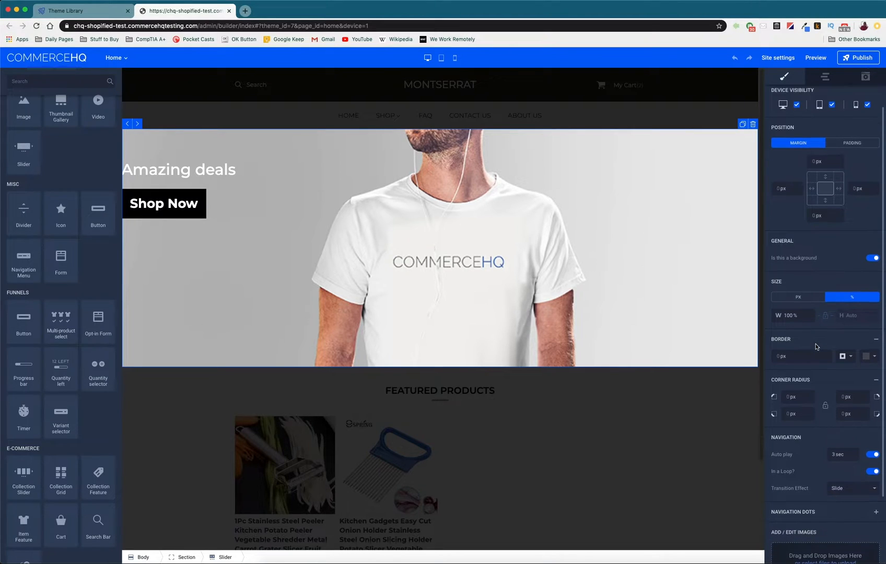
{"action": "scroll", "scroll_direction": "down", "scroll_amount": 3}
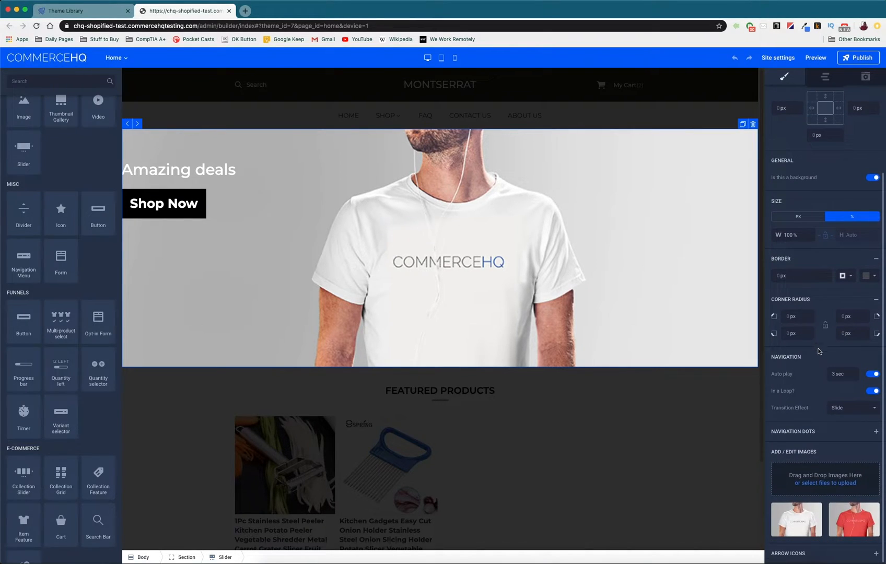
{"action": "mouse_move", "coordinate": [819, 450]}
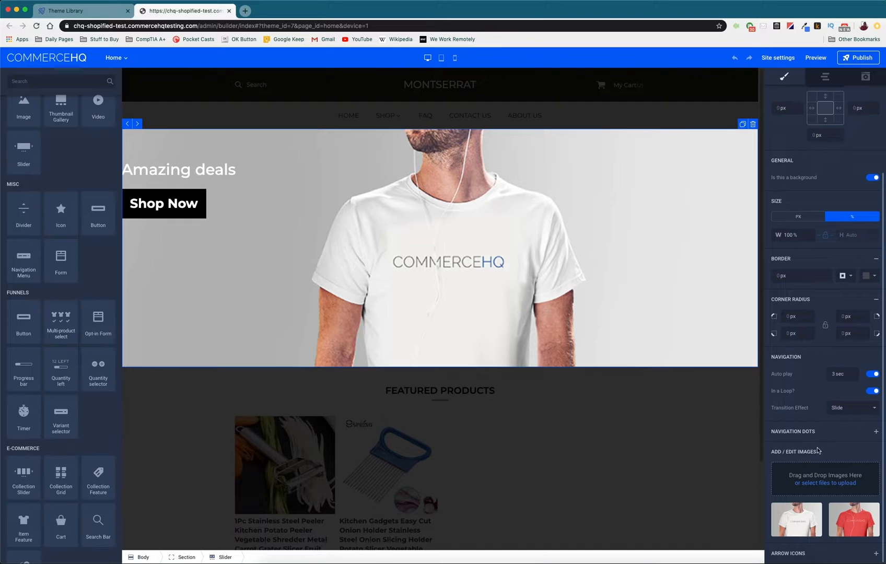
{"action": "mouse_move", "coordinate": [779, 453]}
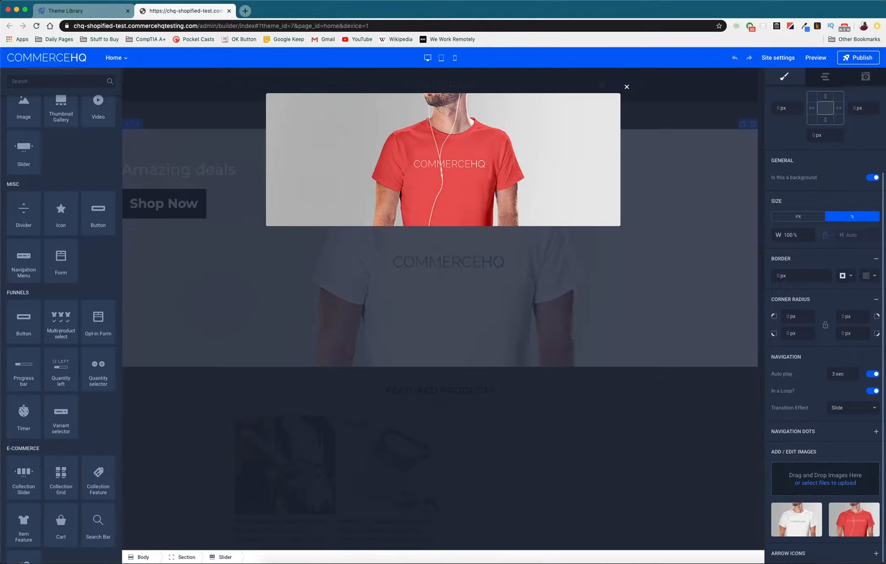
{"action": "left_click", "coordinate": [626, 87]}
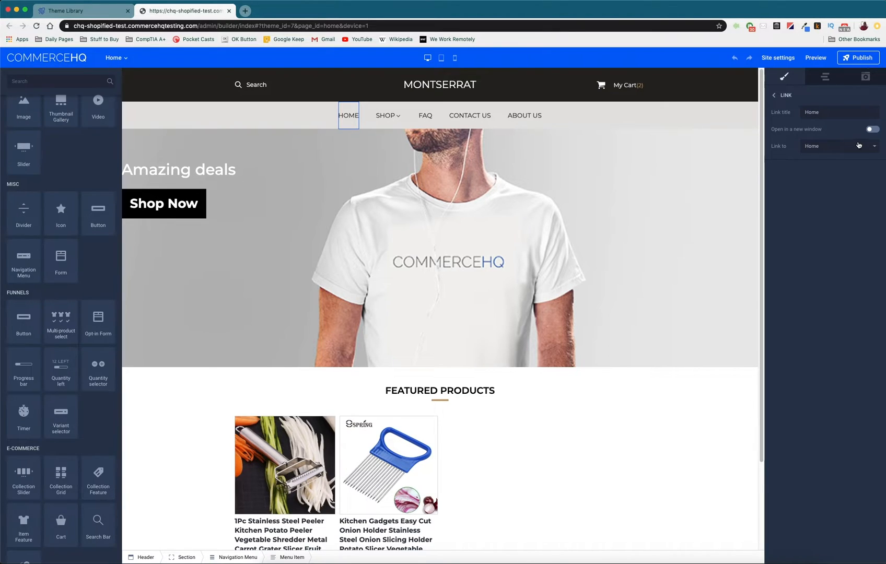
{"action": "mouse_move", "coordinate": [632, 148]}
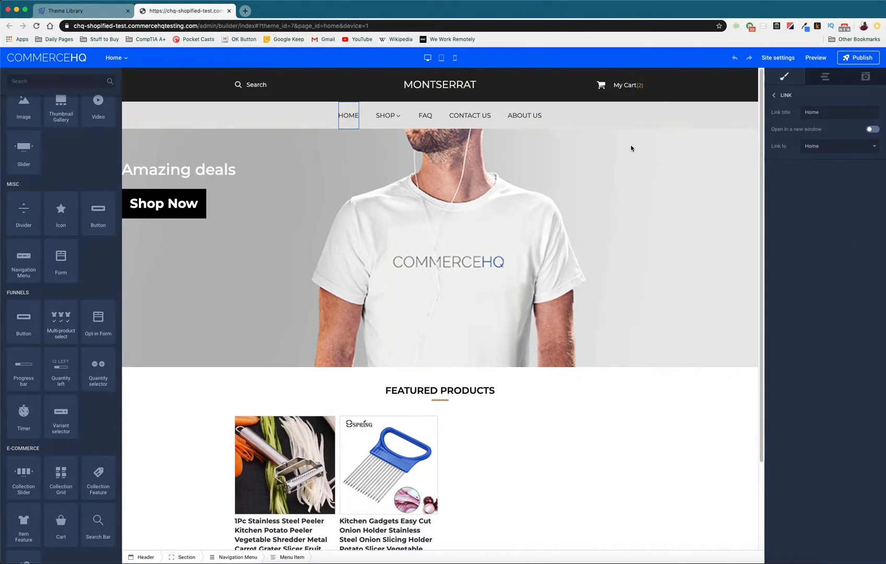
{"action": "mouse_move", "coordinate": [348, 115]}
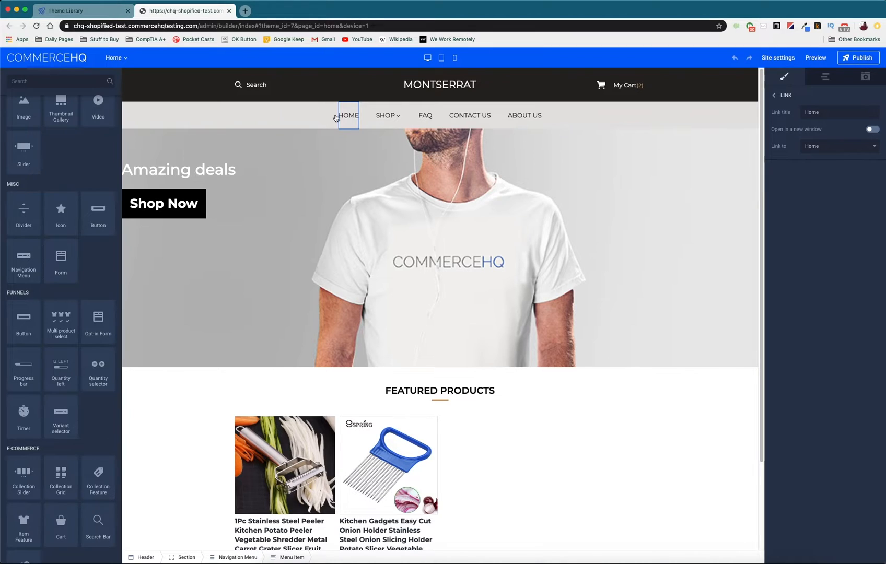
{"action": "mouse_move", "coordinate": [517, 124]}
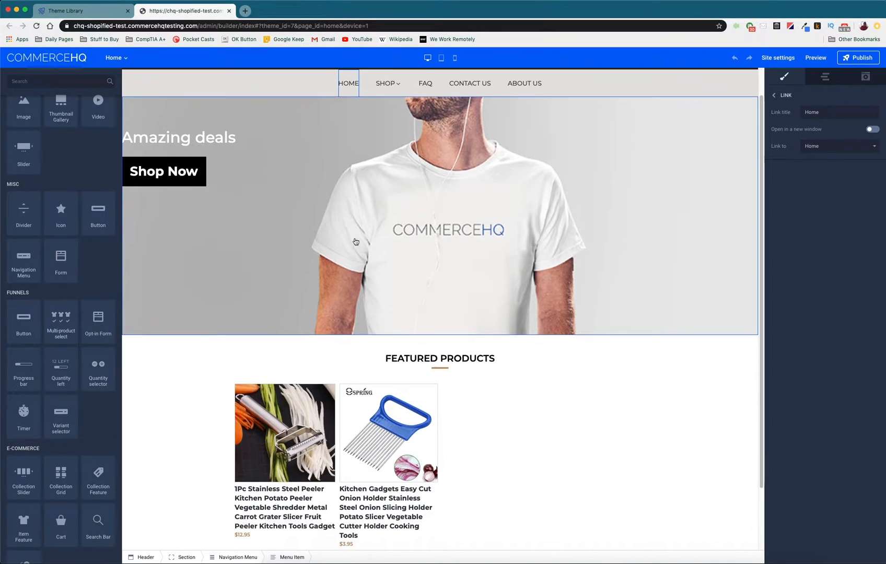
{"action": "scroll", "scroll_direction": "down", "scroll_amount": 3}
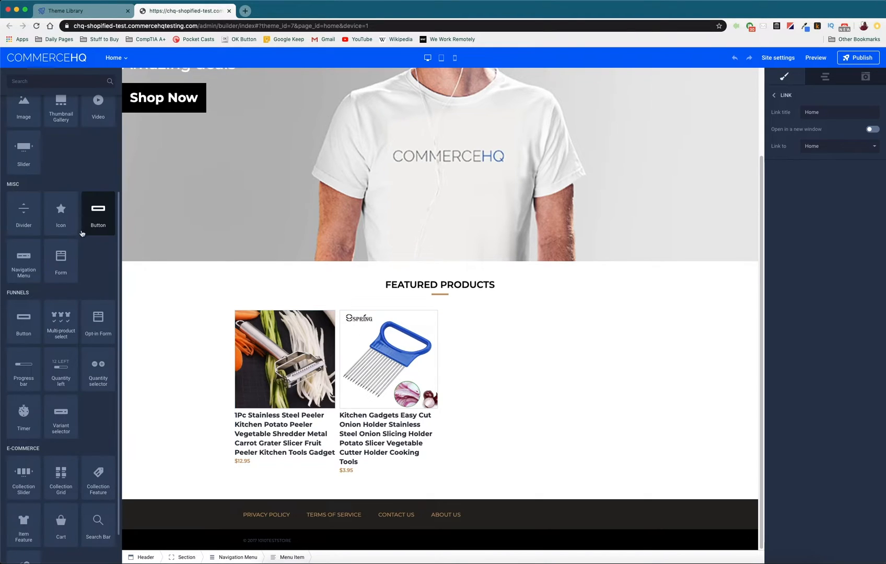
{"action": "scroll", "scroll_direction": "up", "scroll_amount": 3}
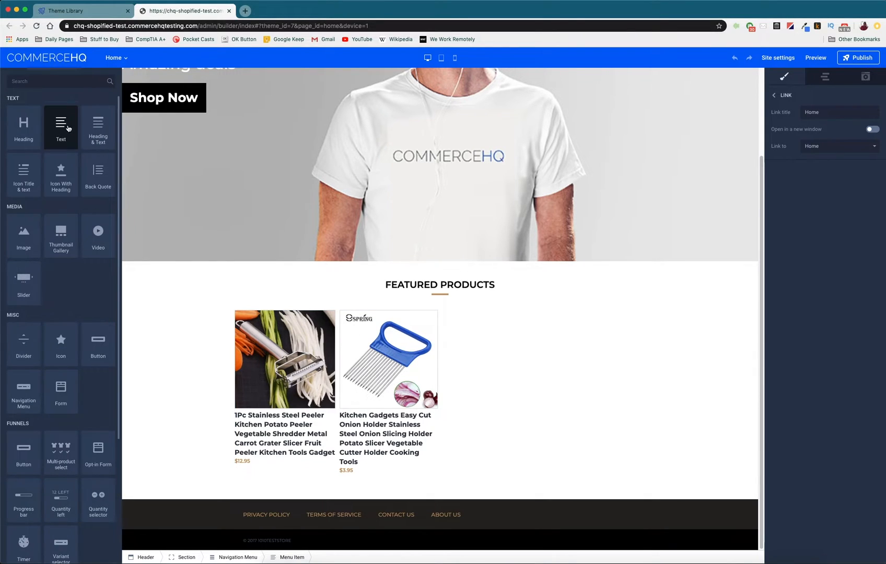
{"action": "mouse_move", "coordinate": [23, 127]}
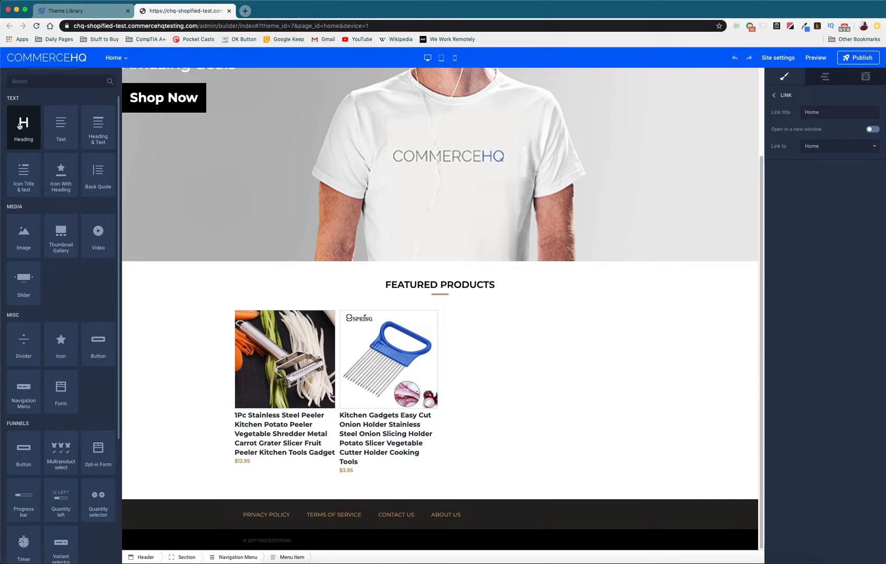
{"action": "mouse_move", "coordinate": [99, 128]}
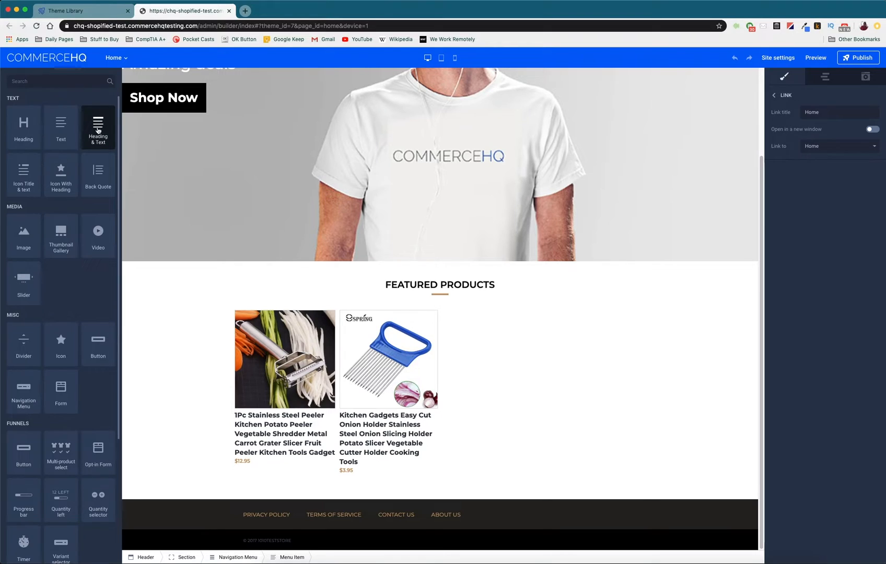
{"action": "mouse_move", "coordinate": [94, 133]}
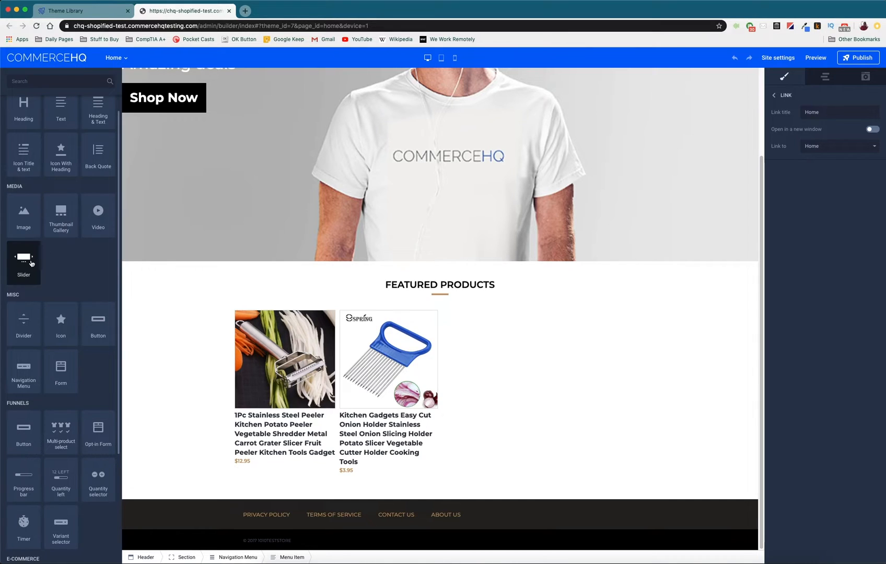
{"action": "scroll", "scroll_direction": "down", "scroll_amount": 3}
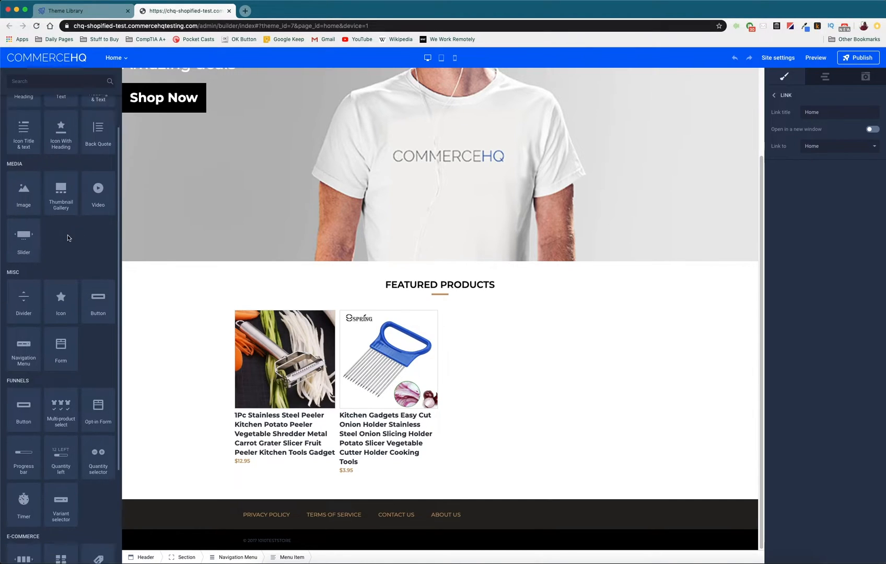
{"action": "scroll", "scroll_direction": "down", "scroll_amount": 3}
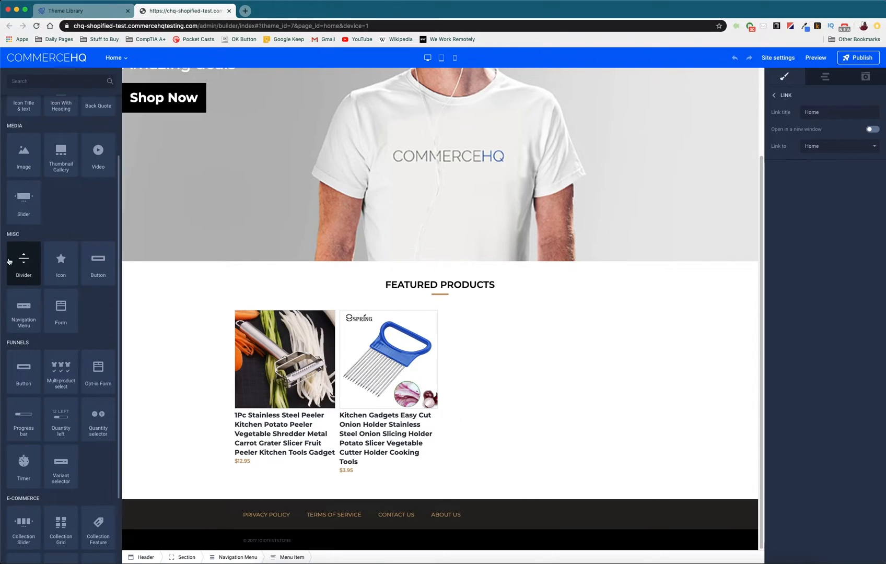
{"action": "mouse_move", "coordinate": [32, 280]}
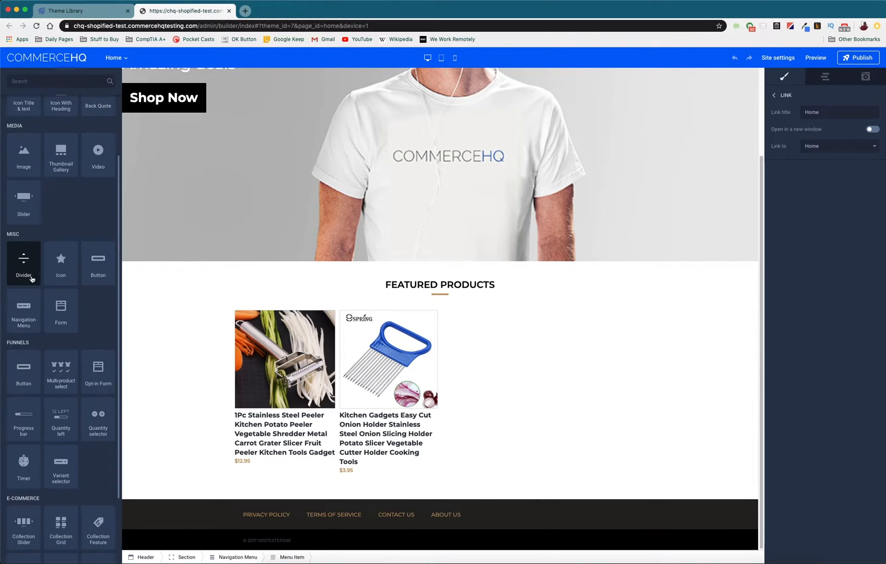
{"action": "mouse_move", "coordinate": [96, 264]}
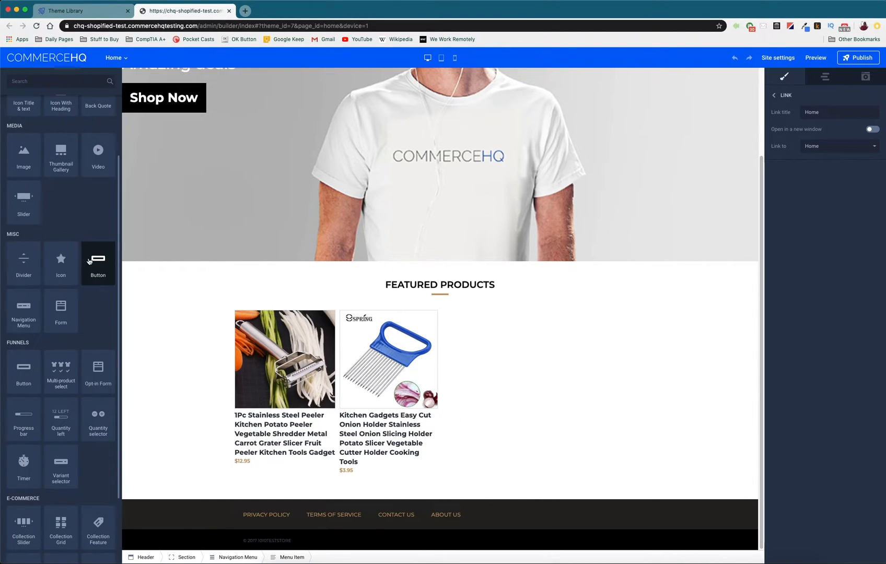
{"action": "mouse_move", "coordinate": [23, 311]}
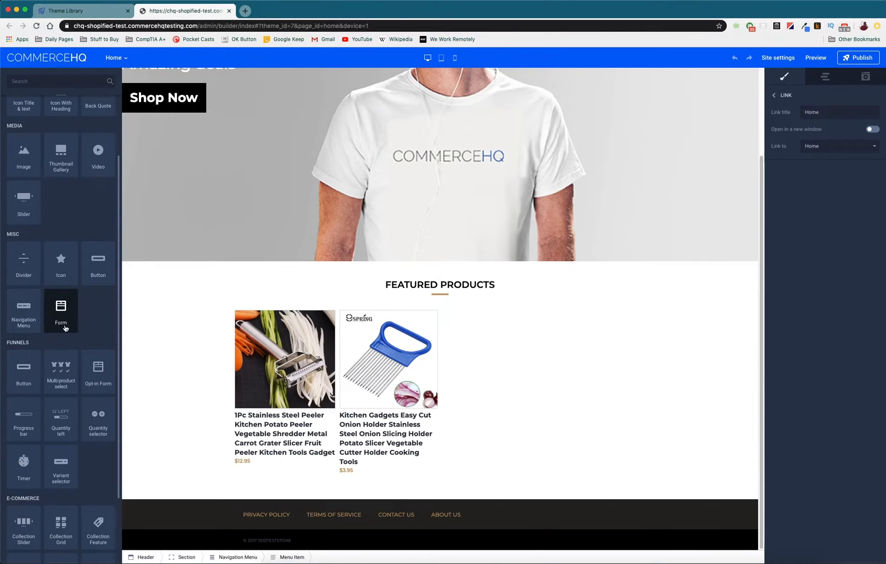
{"action": "scroll", "scroll_direction": "down", "scroll_amount": 3}
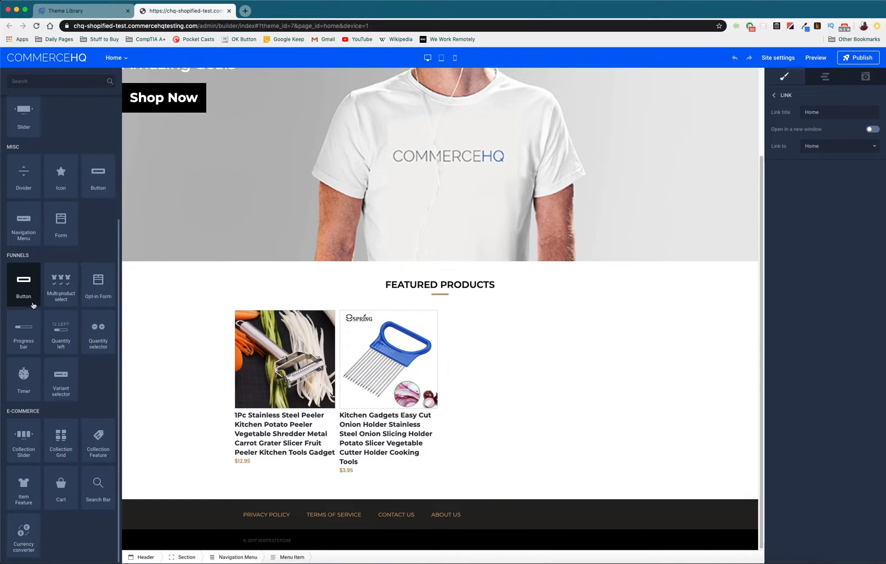
{"action": "mouse_move", "coordinate": [24, 488]}
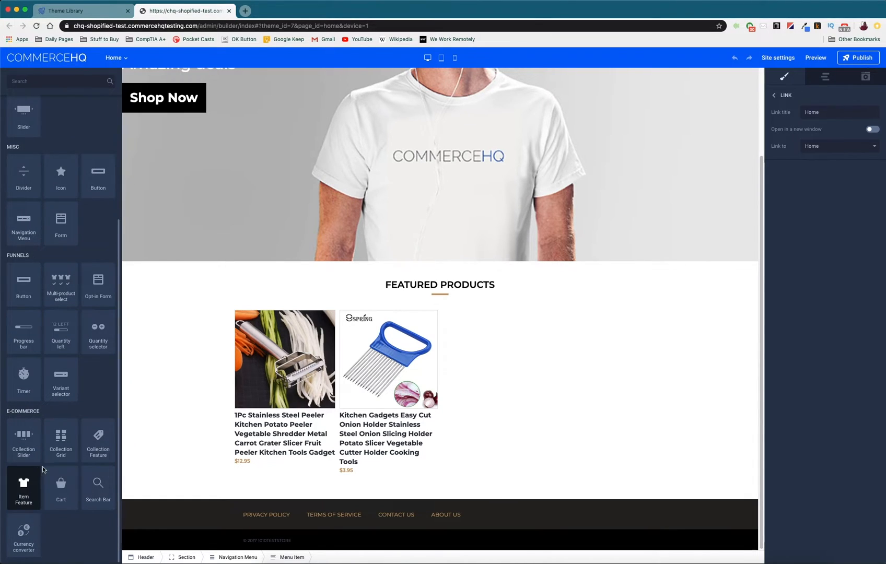
{"action": "scroll", "scroll_direction": "up", "scroll_amount": 3}
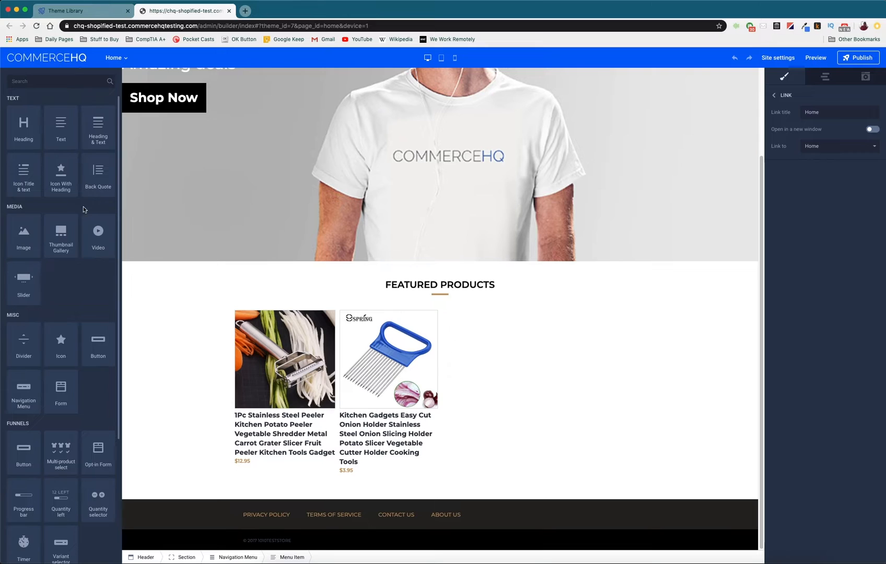
{"action": "scroll", "scroll_direction": "up", "scroll_amount": 3}
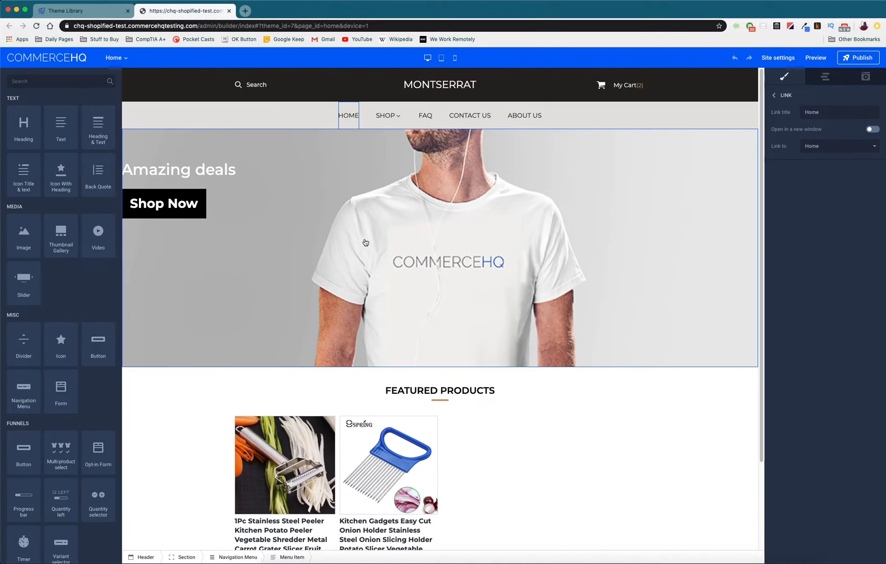
{"action": "mouse_move", "coordinate": [313, 184]}
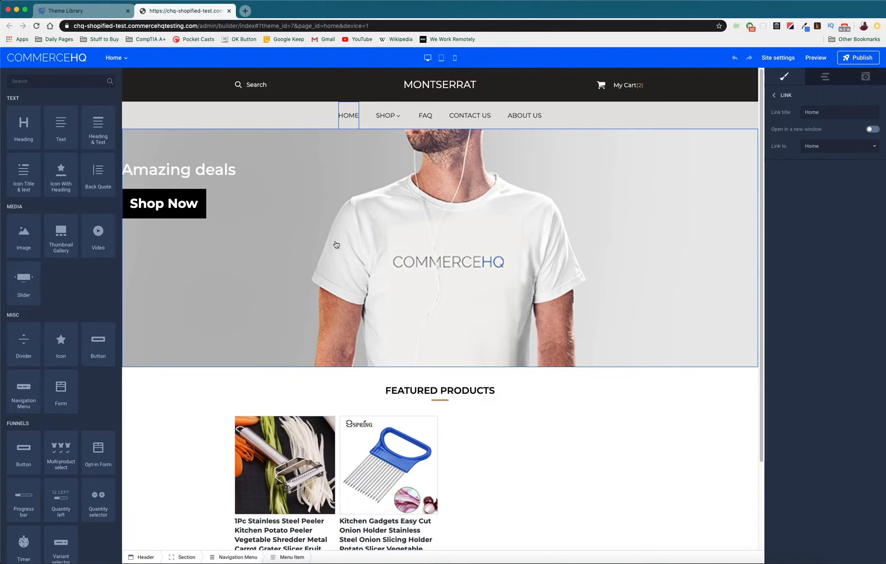
{"action": "mouse_move", "coordinate": [371, 237]}
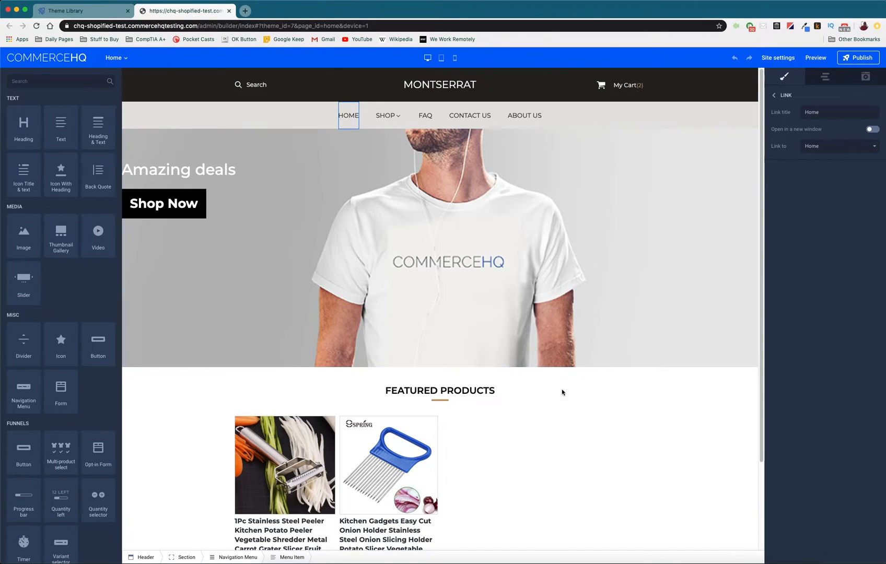
{"action": "mouse_move", "coordinate": [659, 452]}
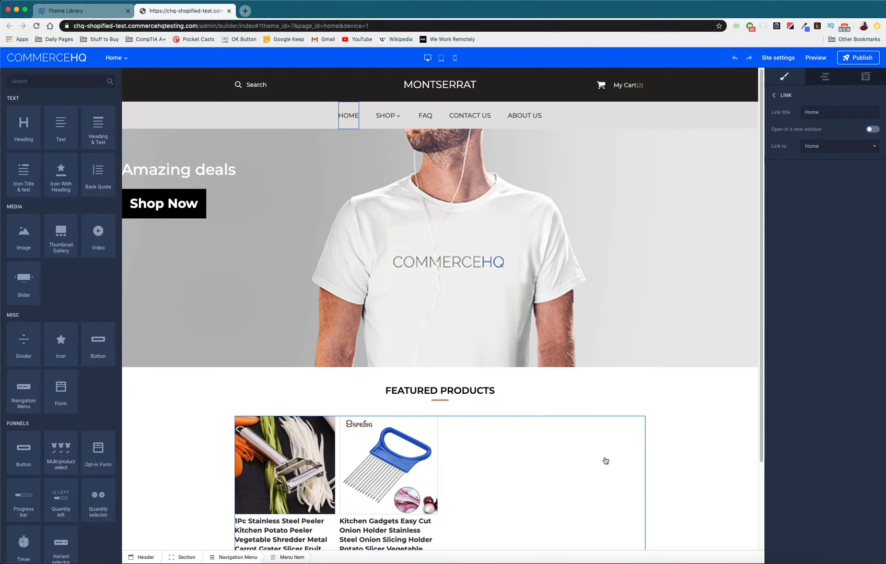
{"action": "mouse_move", "coordinate": [577, 442]}
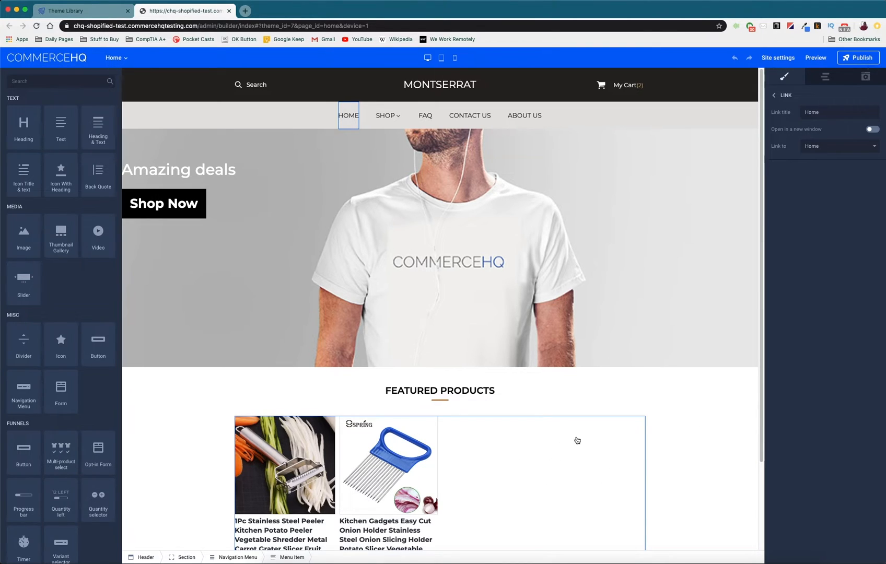
{"action": "scroll", "scroll_direction": "down", "scroll_amount": 3}
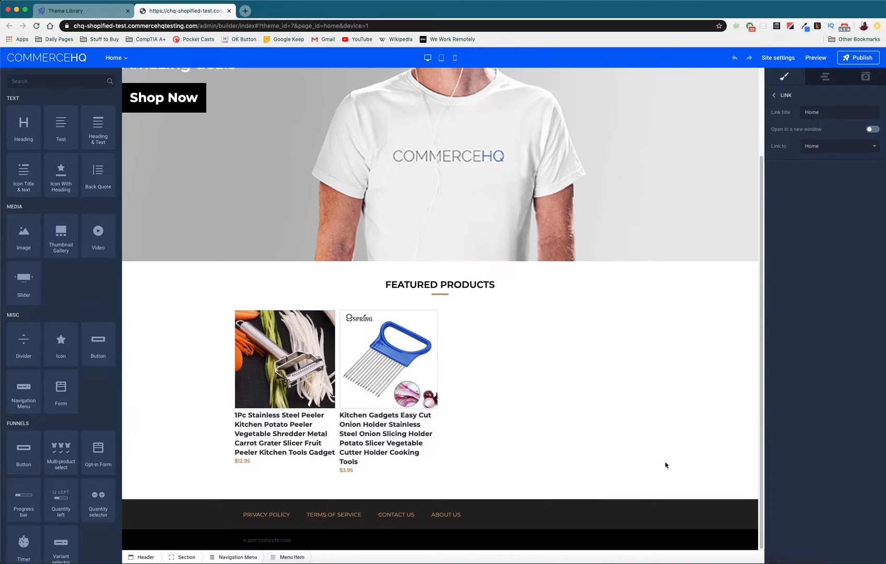
{"action": "scroll", "scroll_direction": "up", "scroll_amount": 3}
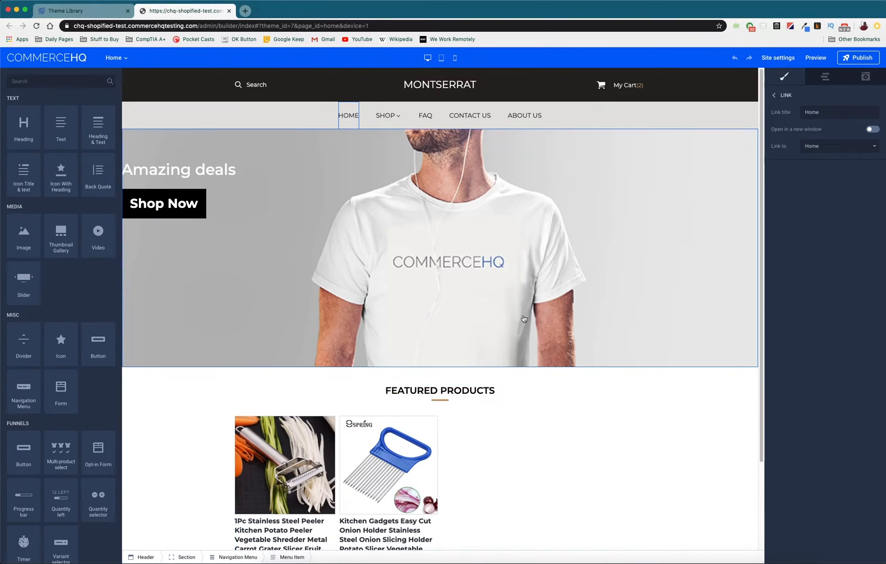
{"action": "mouse_move", "coordinate": [610, 268]}
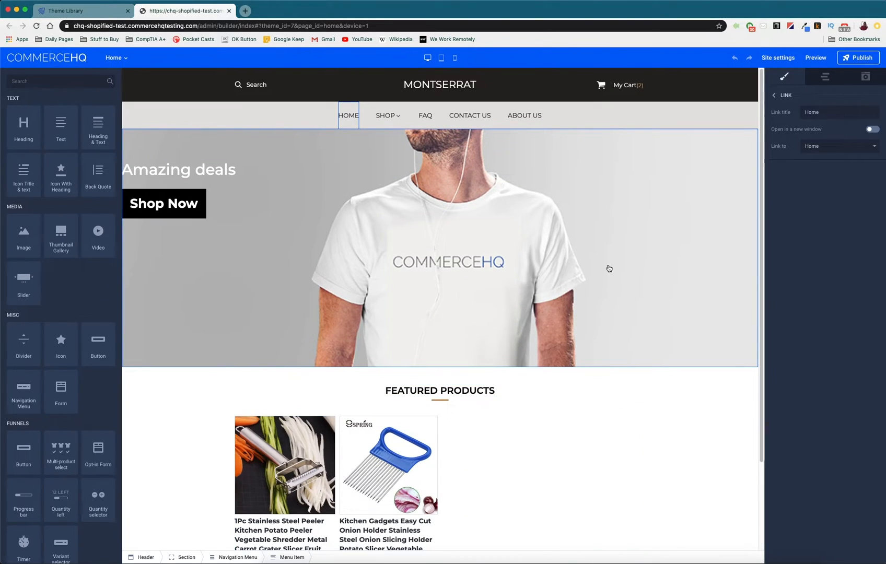
{"action": "mouse_move", "coordinate": [313, 213]}
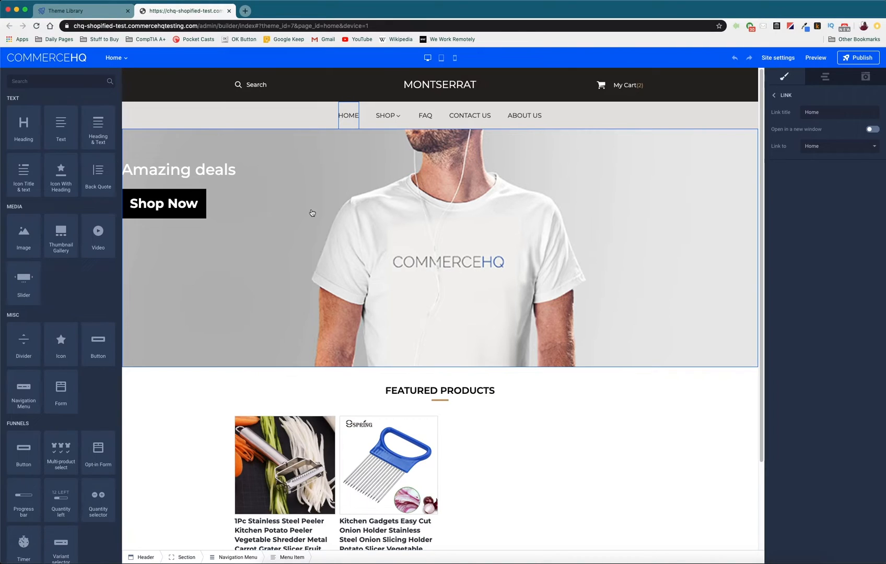
{"action": "mouse_move", "coordinate": [397, 166]}
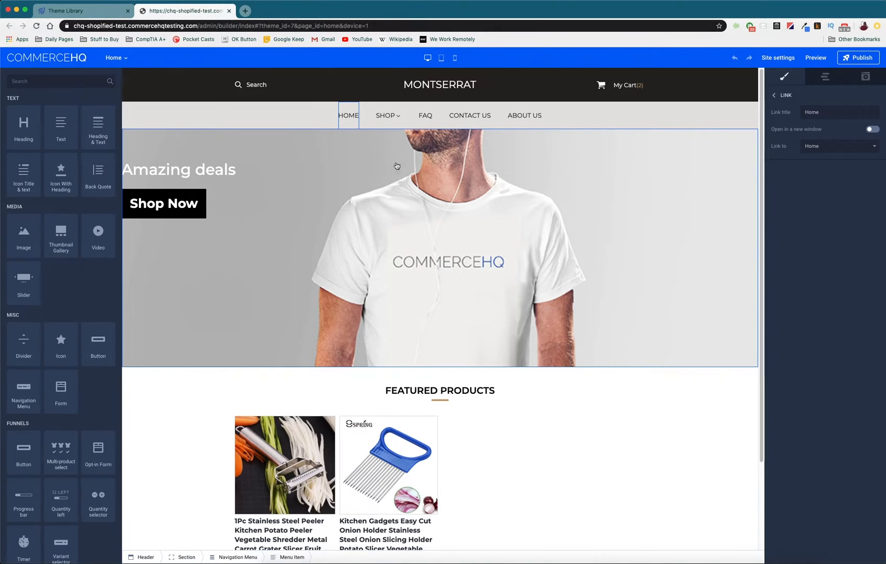
{"action": "mouse_move", "coordinate": [505, 217]}
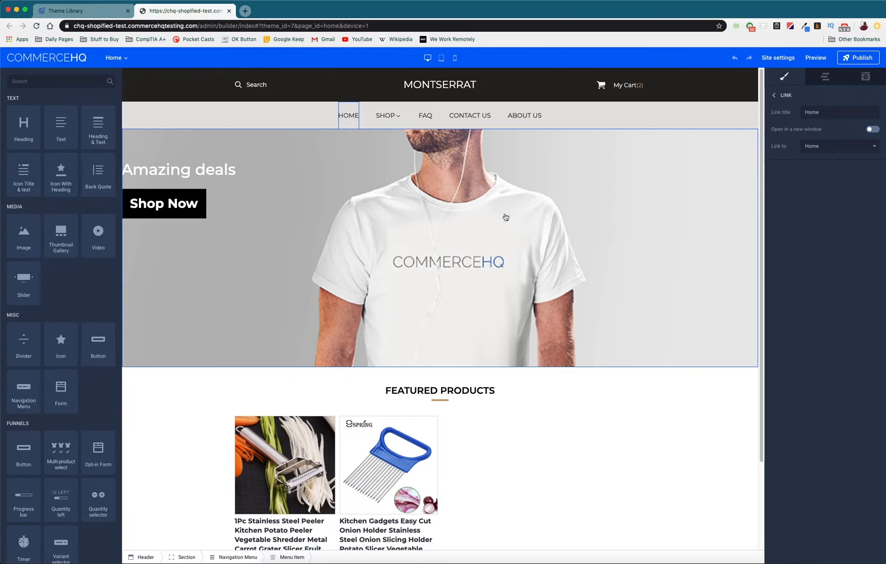
{"action": "mouse_move", "coordinate": [417, 262]}
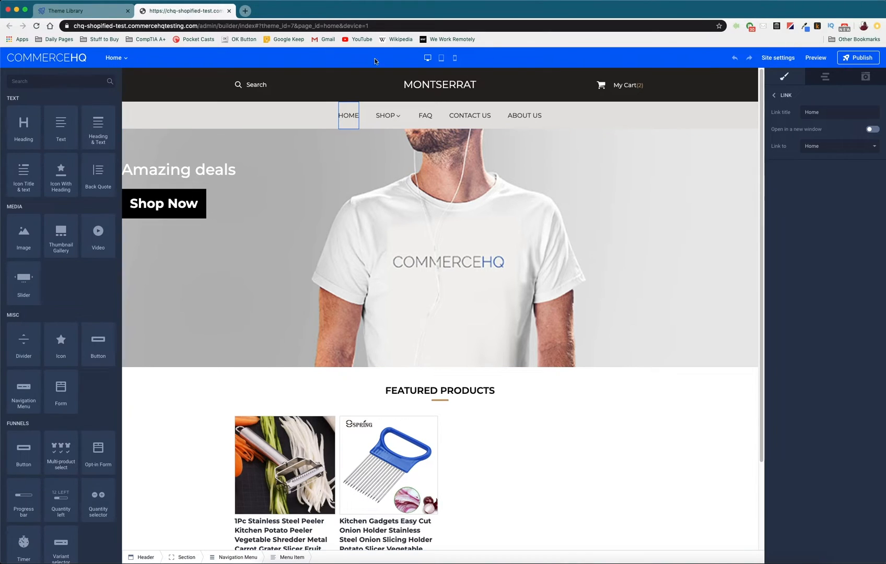
{"action": "mouse_move", "coordinate": [666, 99]}
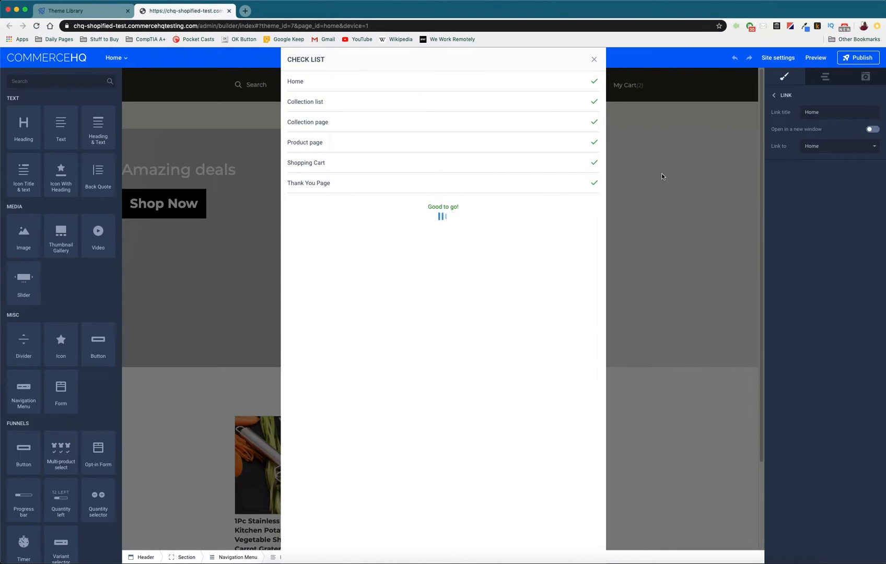
{"action": "mouse_move", "coordinate": [442, 194]}
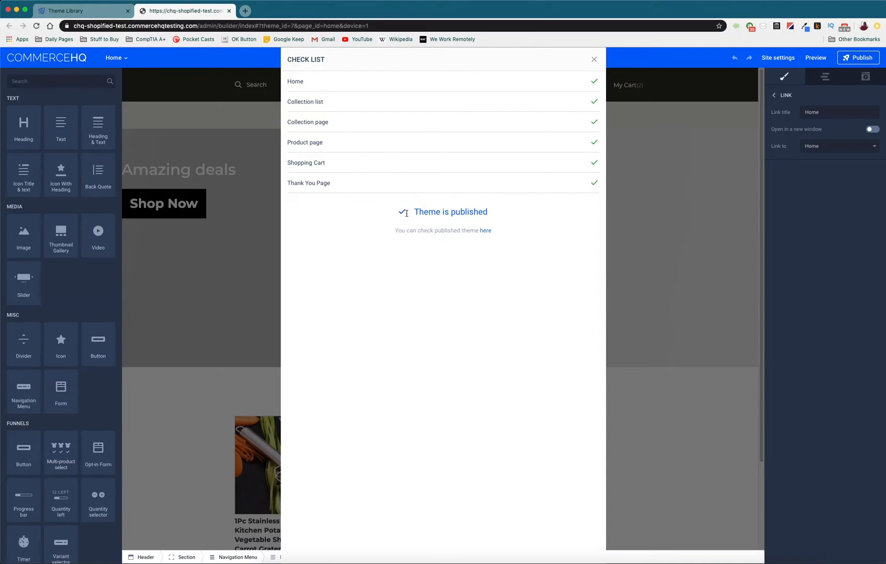
{"action": "mouse_move", "coordinate": [579, 74]}
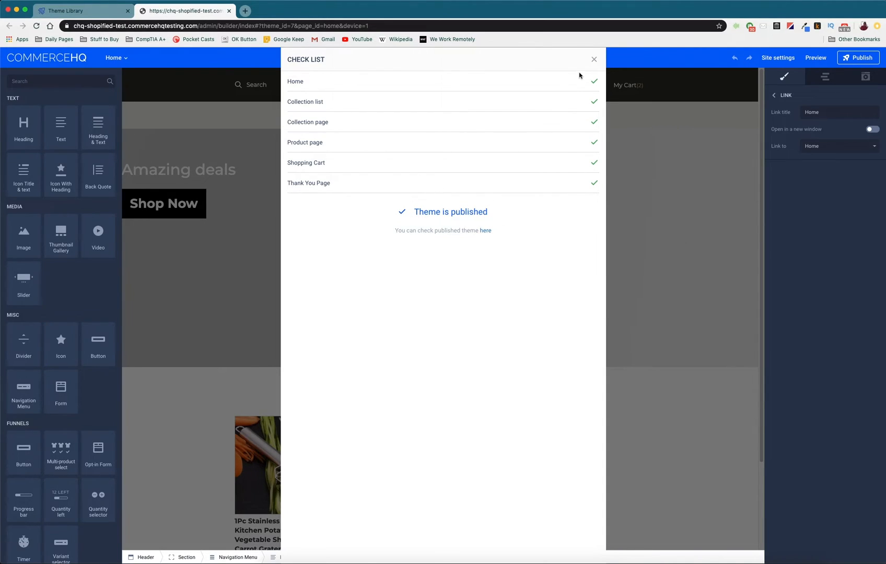
{"action": "mouse_move", "coordinate": [505, 185]}
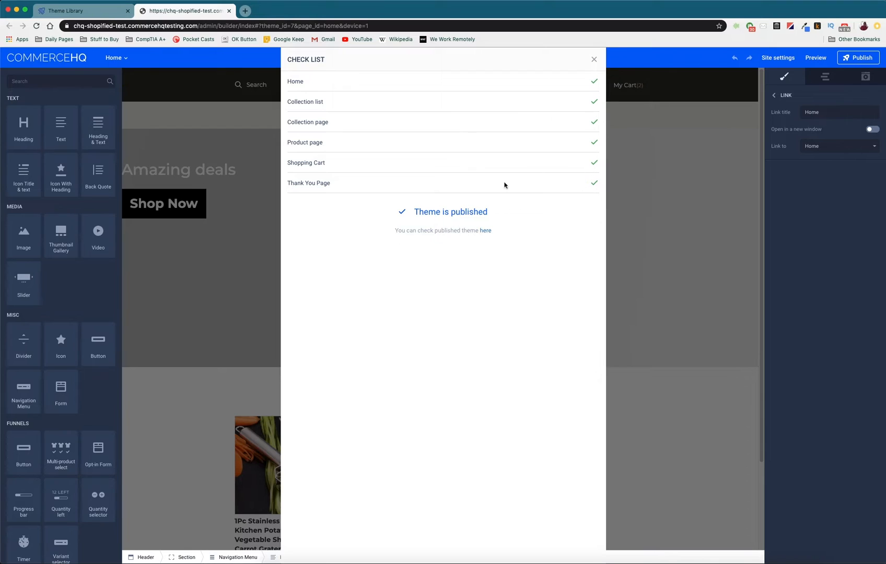
Step: Dismiss the publishing Check List and preview the home page at tablet width
{"action": "left_click", "coordinate": [594, 58]}
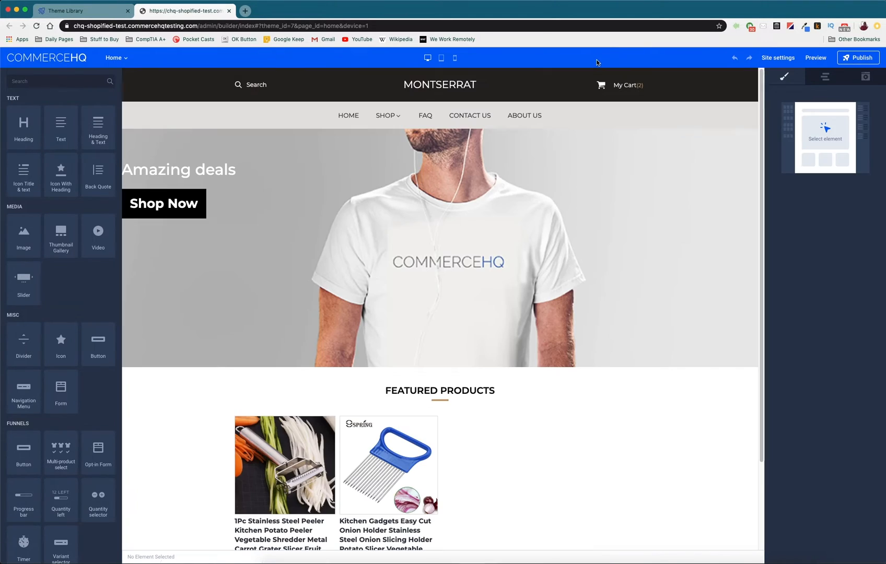
{"action": "left_click", "coordinate": [439, 87]}
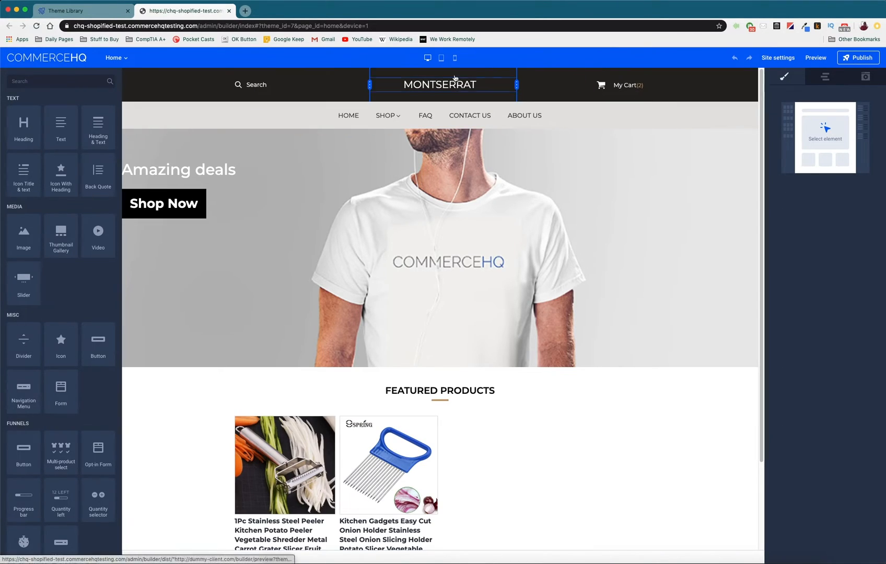
{"action": "left_click", "coordinate": [417, 64]}
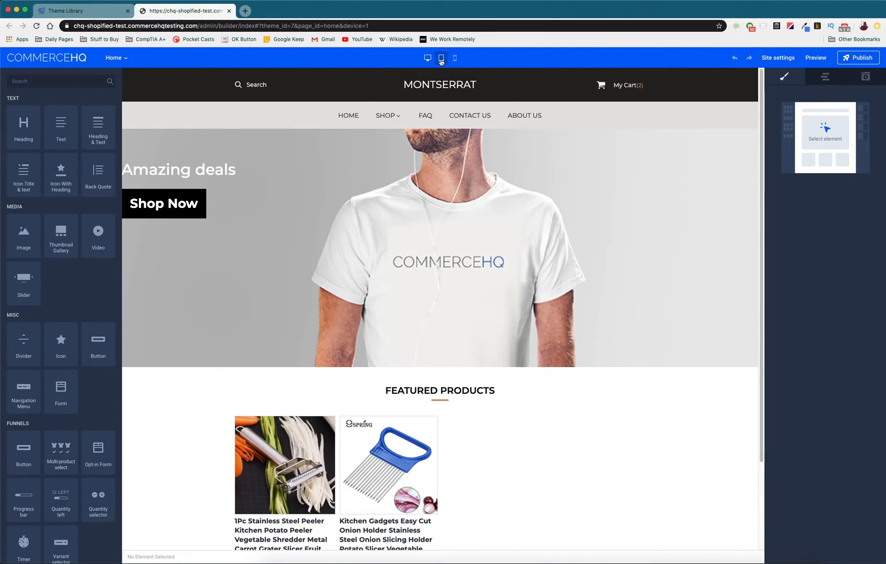
{"action": "left_click", "coordinate": [427, 57]}
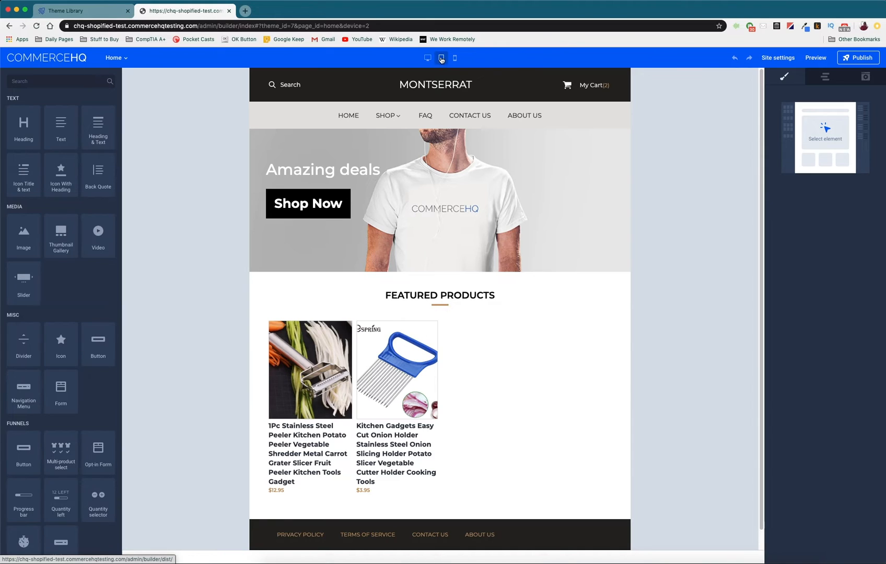
Step: Preview the published Montserrat home page at mobile width
{"action": "left_click", "coordinate": [455, 57]}
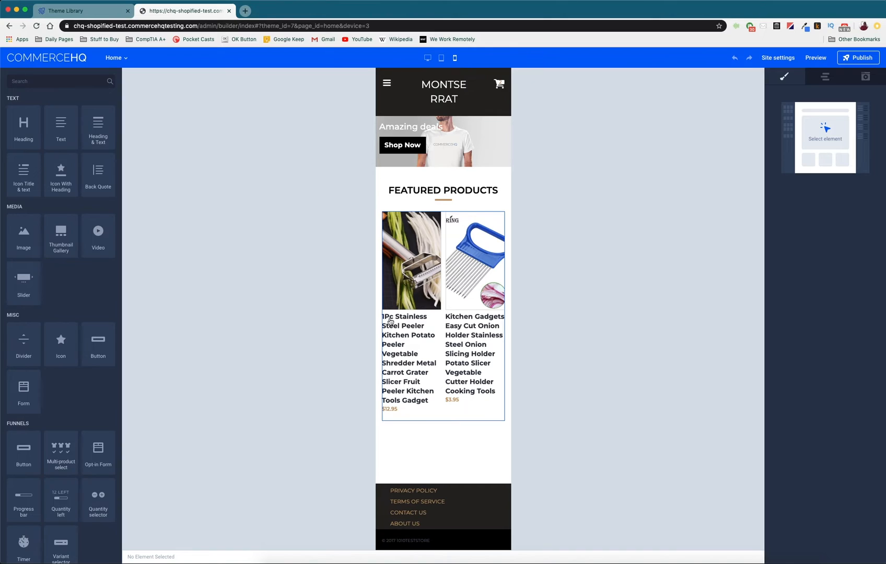
{"action": "left_click", "coordinate": [443, 91]}
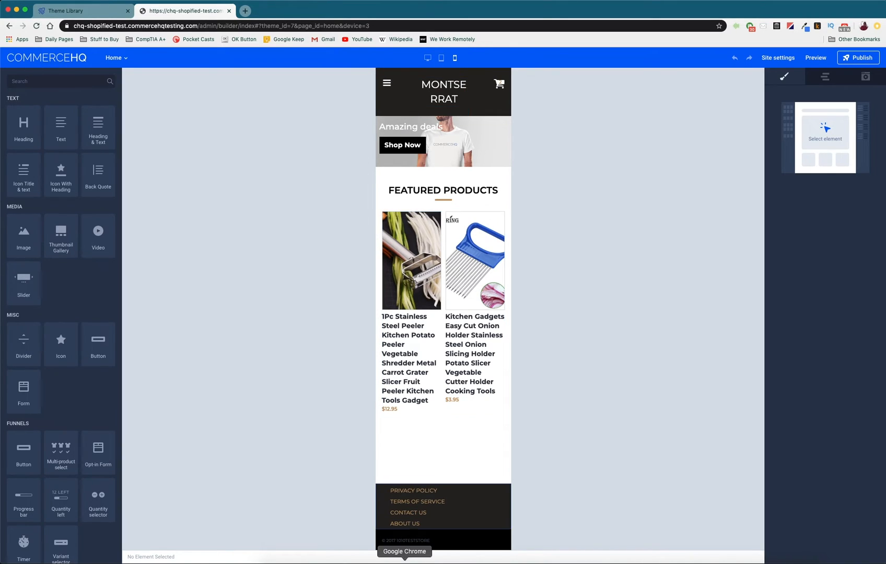
{"action": "left_click", "coordinate": [387, 85]}
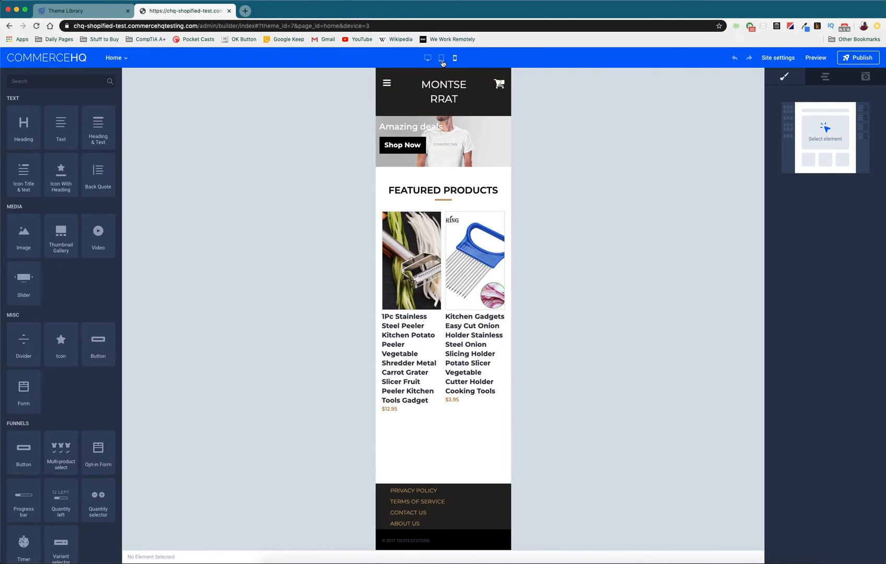
{"action": "mouse_move", "coordinate": [390, 62]}
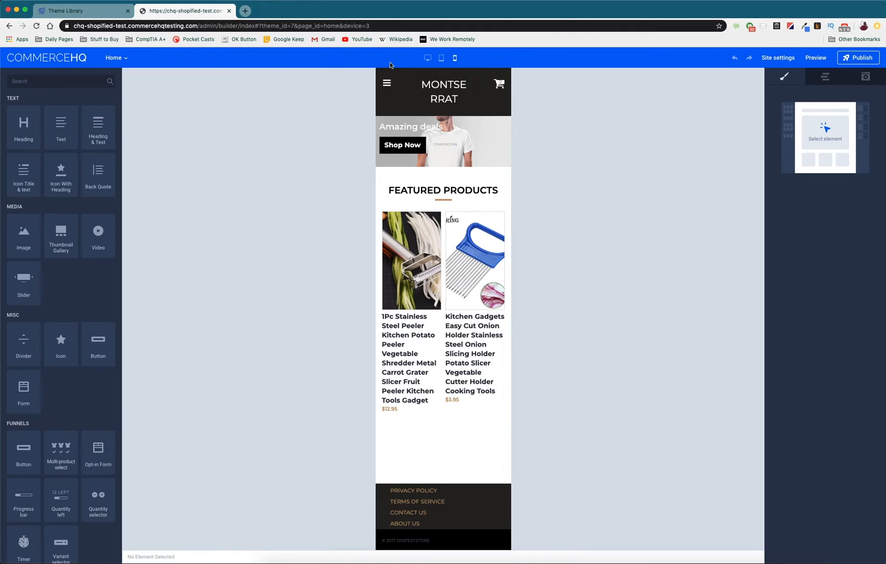
{"action": "mouse_move", "coordinate": [348, 216]}
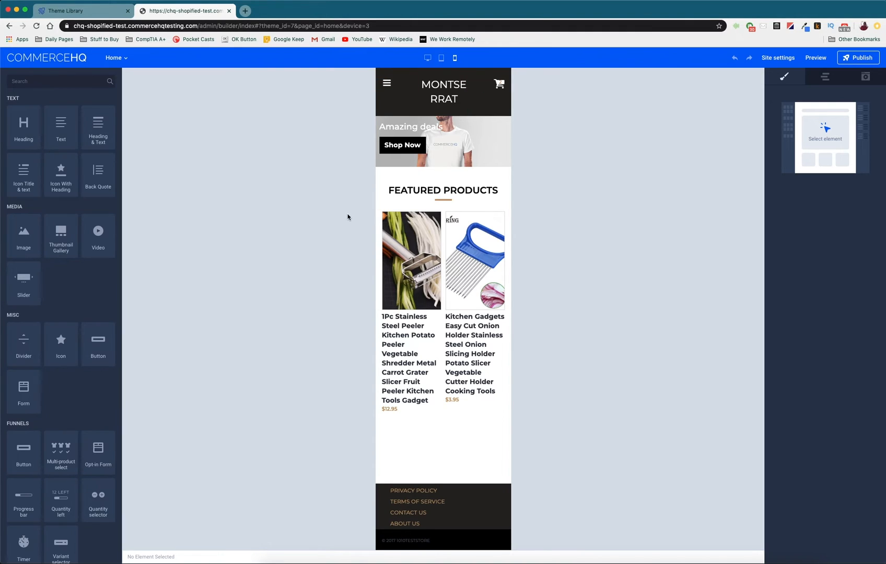
{"action": "mouse_move", "coordinate": [319, 189]}
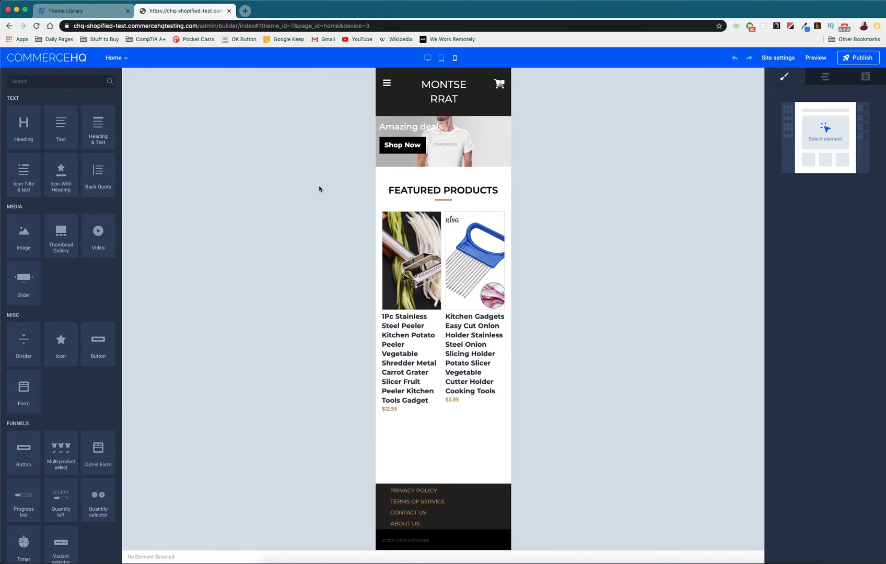
{"action": "mouse_move", "coordinate": [262, 132]}
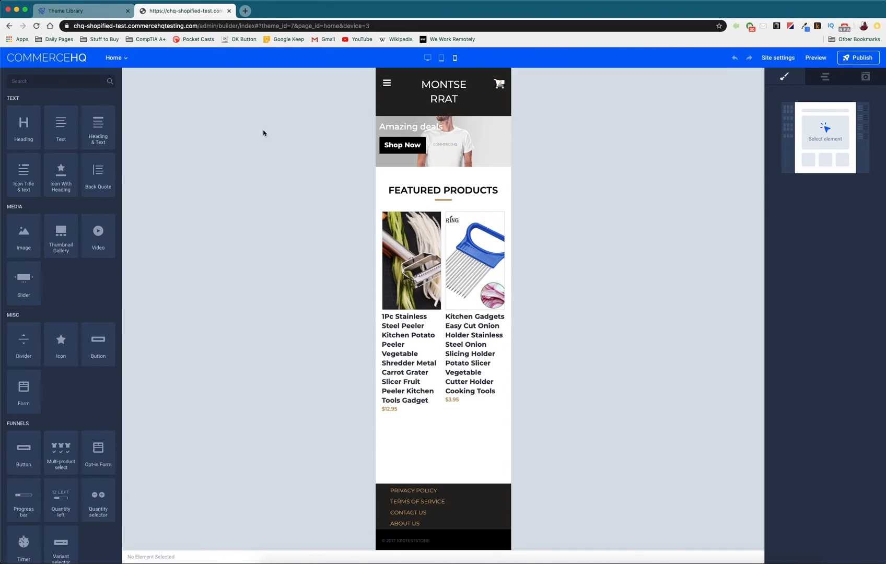
{"action": "mouse_move", "coordinate": [247, 185]}
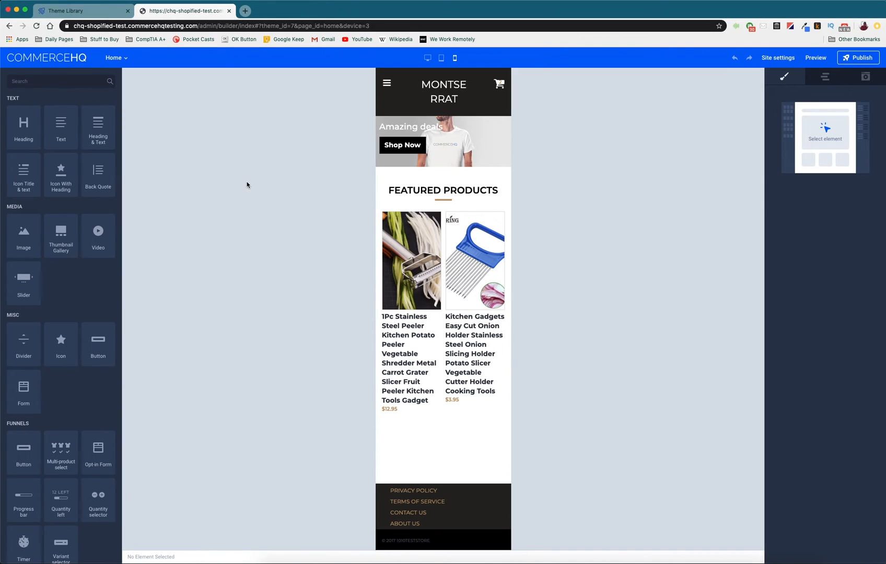